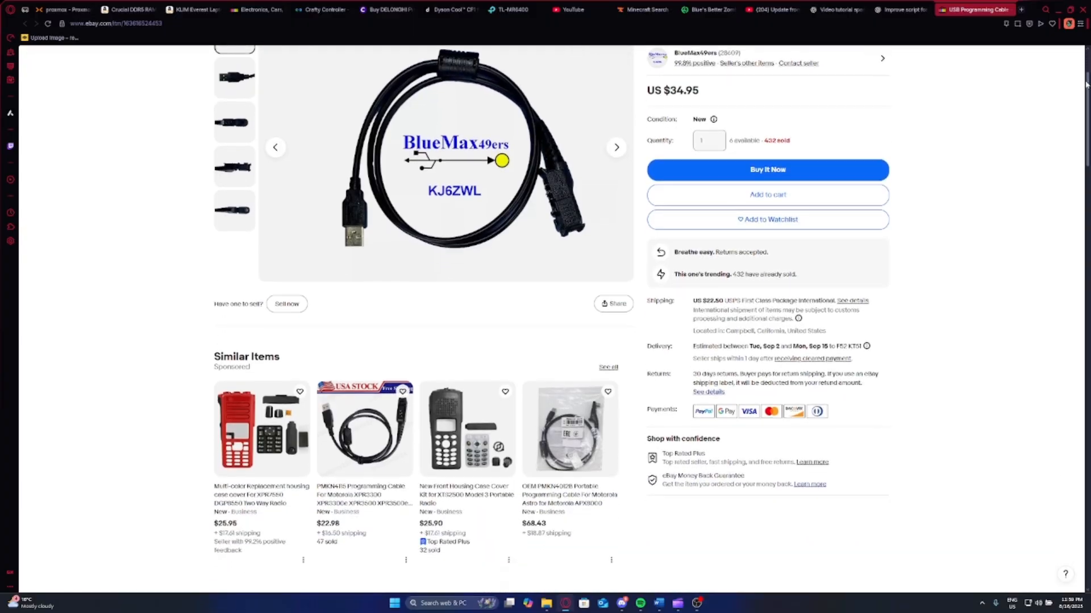
# - Scroll the eBay cable listing down to its item specifics and seller description
pyautogui.scroll(-3)
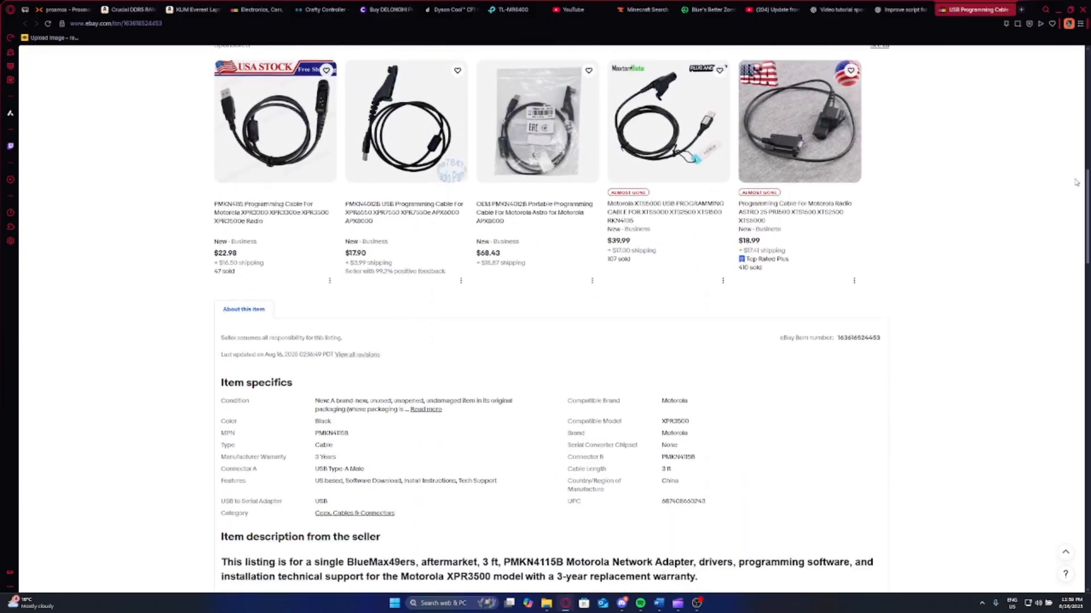
pyautogui.scroll(-3)
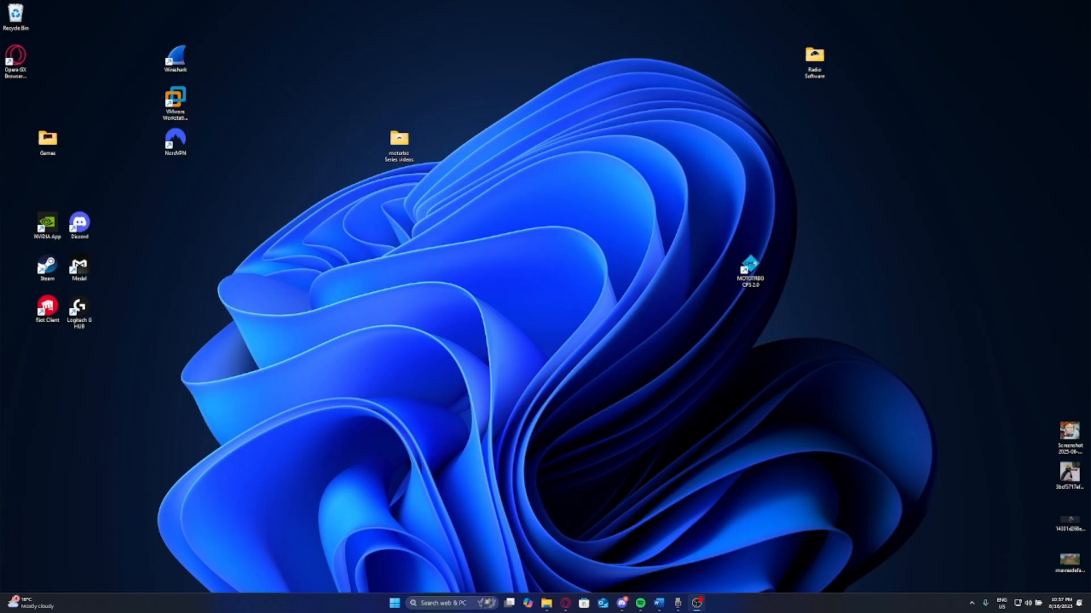
pyautogui.moveTo(701, 286)
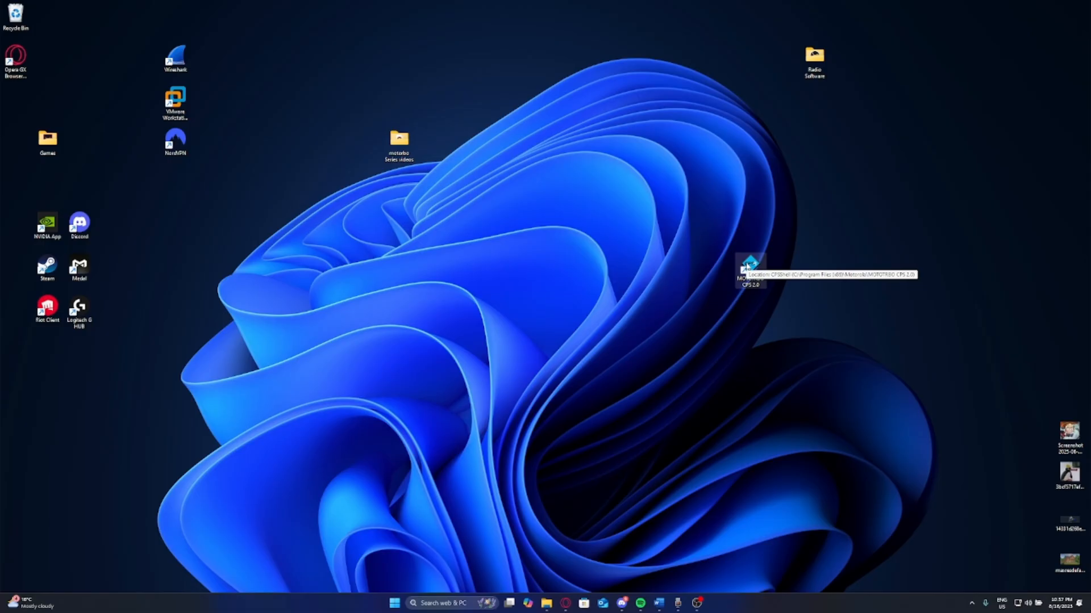
# - Launch MOTOTRBO CPS 2.0 from its desktop shortcut
pyautogui.doubleClick(749, 272)
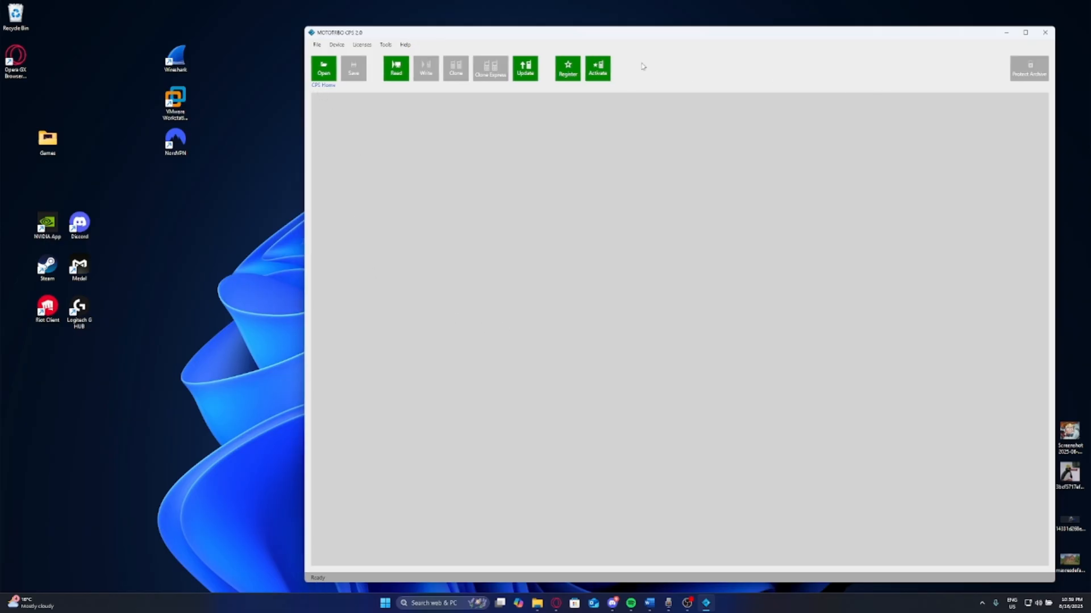
pyautogui.moveTo(262, 96)
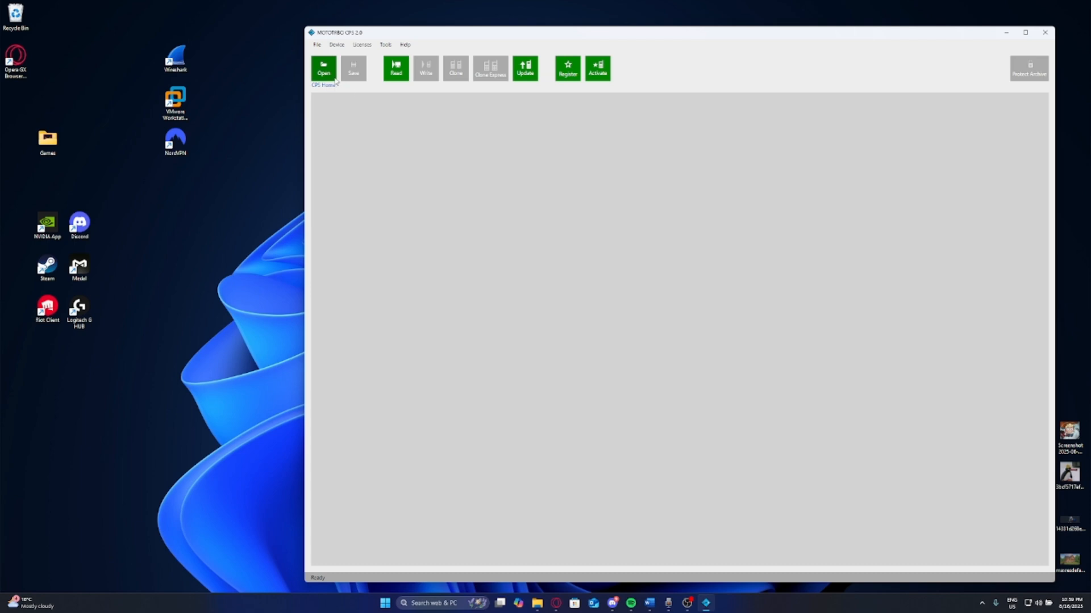
pyautogui.click(336, 44)
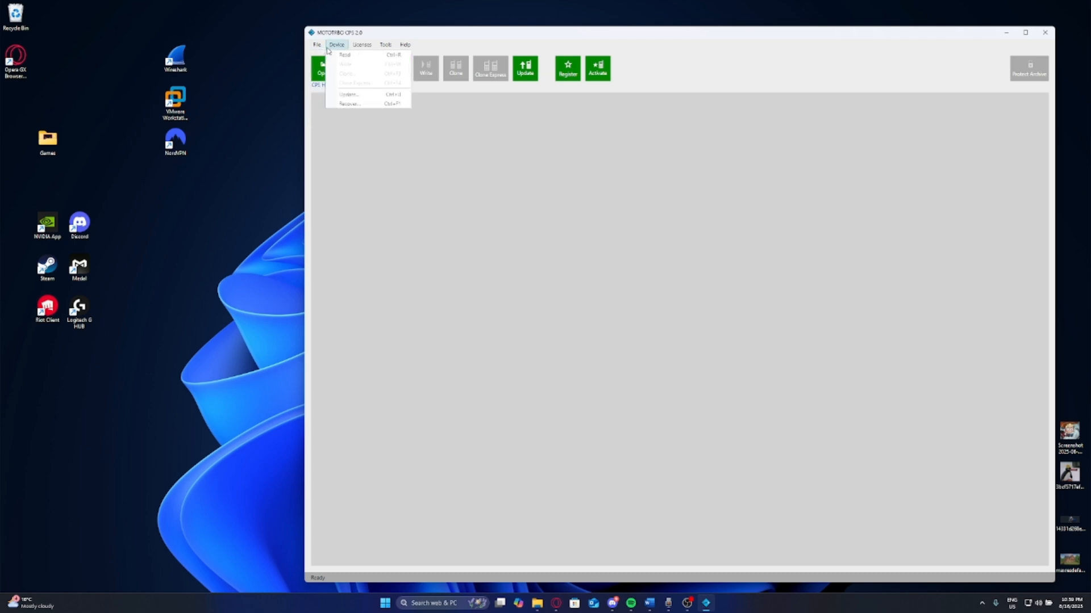
pyautogui.click(317, 44)
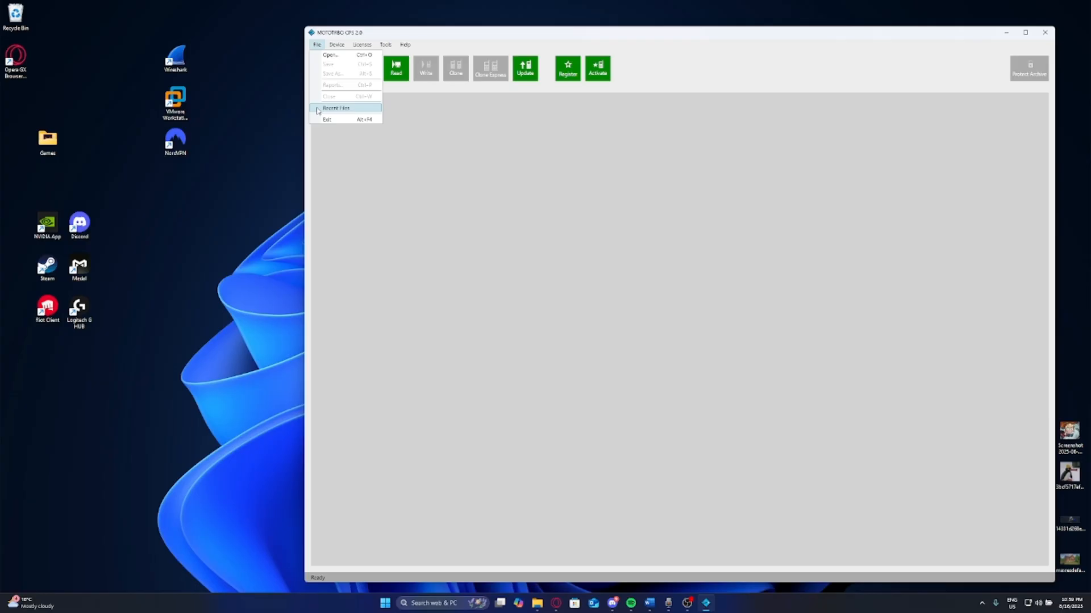
pyautogui.click(337, 45)
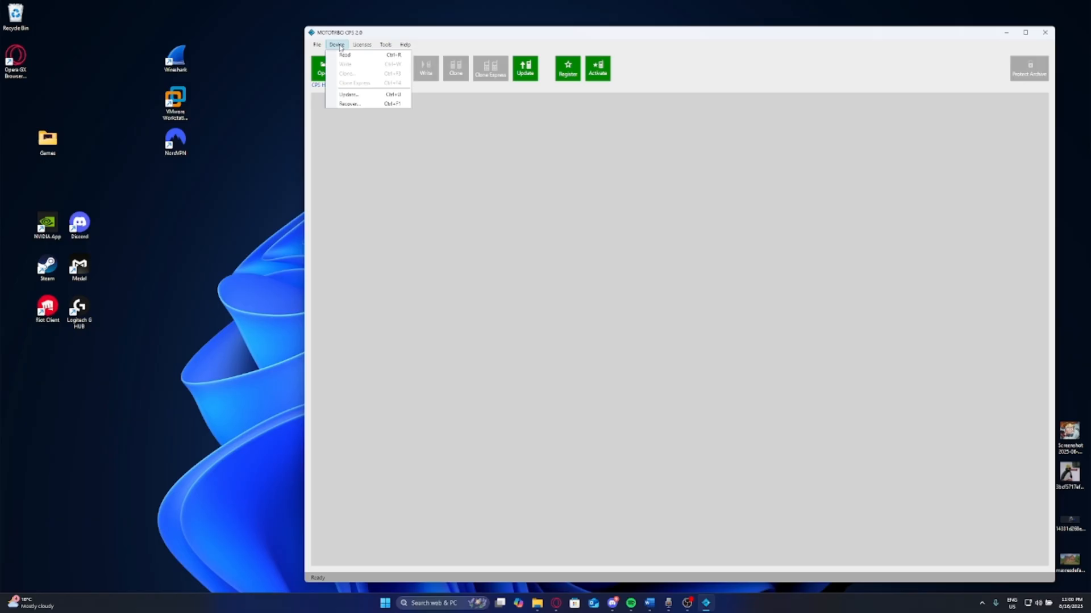
pyautogui.moveTo(349, 93)
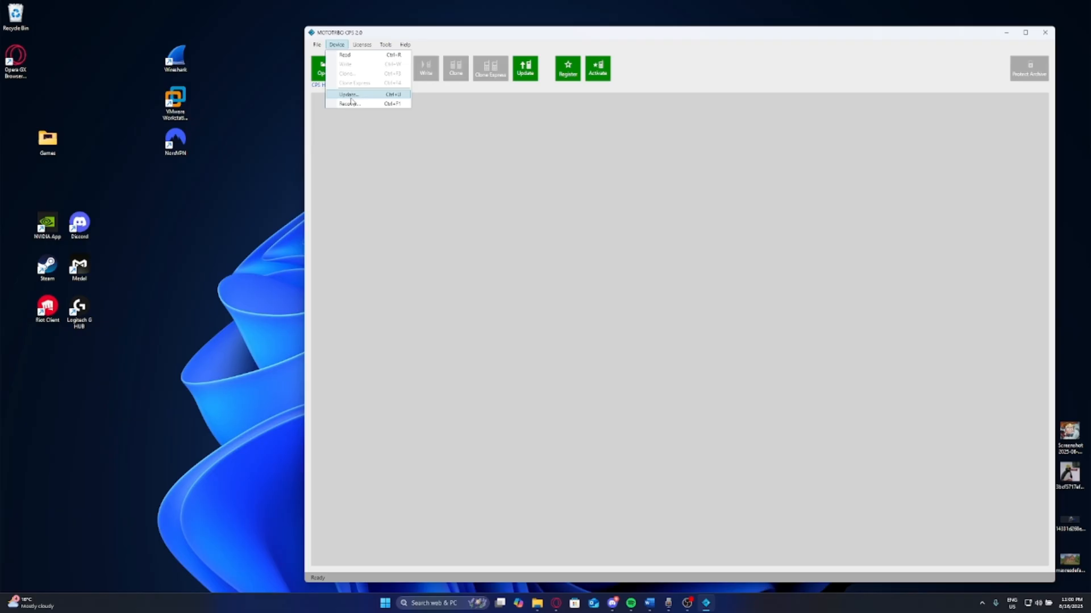
pyautogui.moveTo(344, 55)
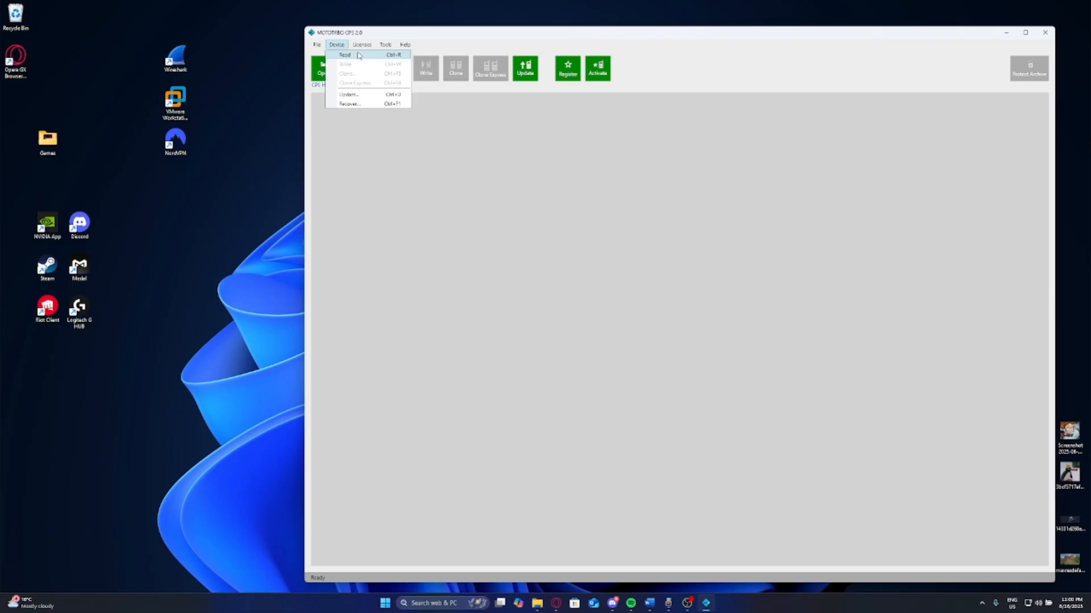
pyautogui.click(361, 44)
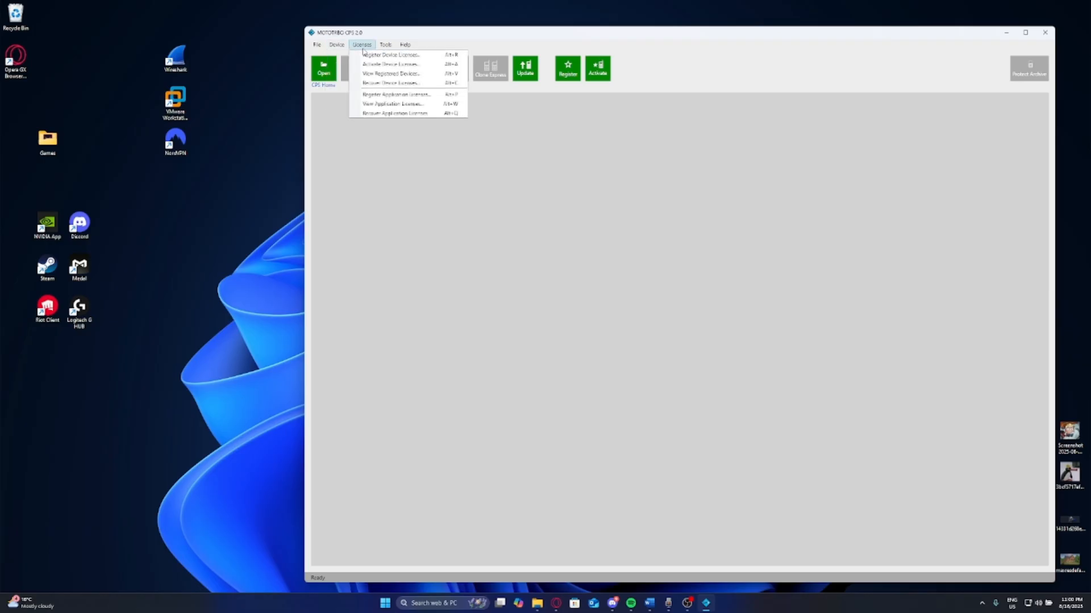
pyautogui.click(405, 45)
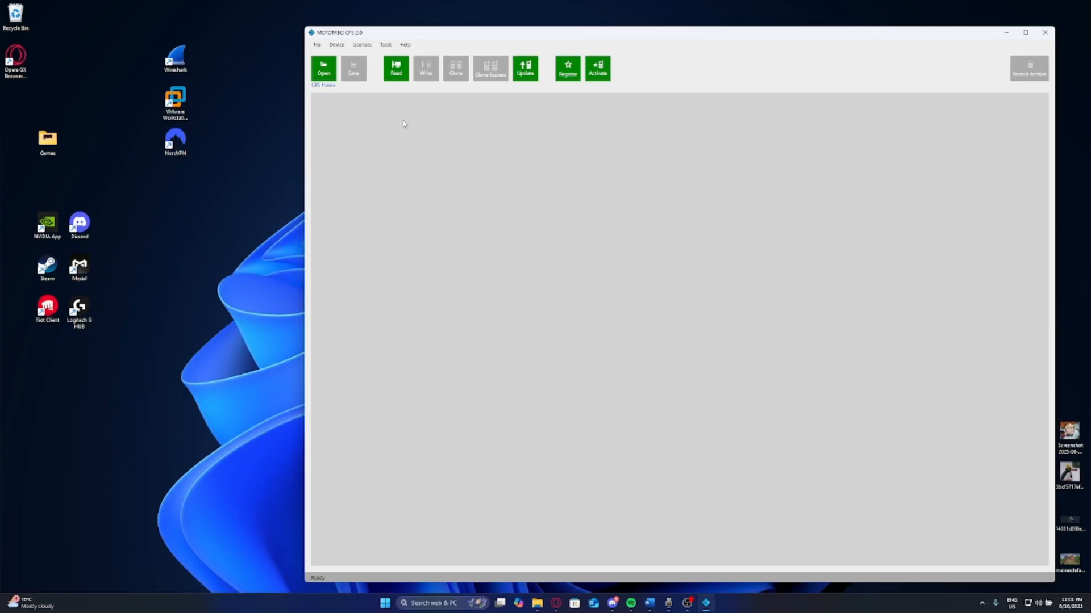
pyautogui.moveTo(396, 68)
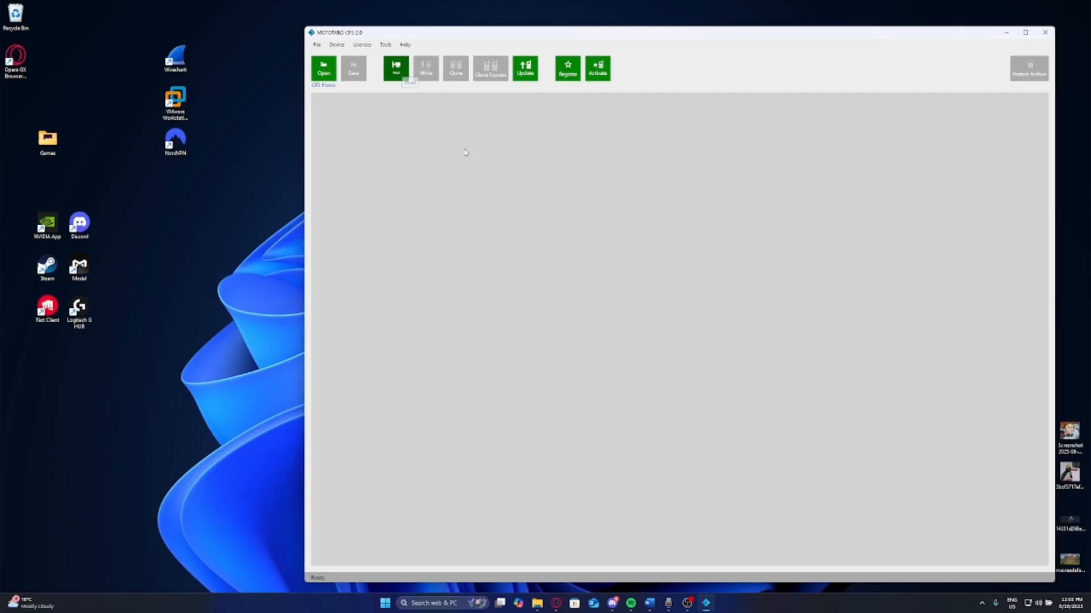
# - Read the connected radio's codeplug and acknowledge the successful read
pyautogui.click(396, 68)
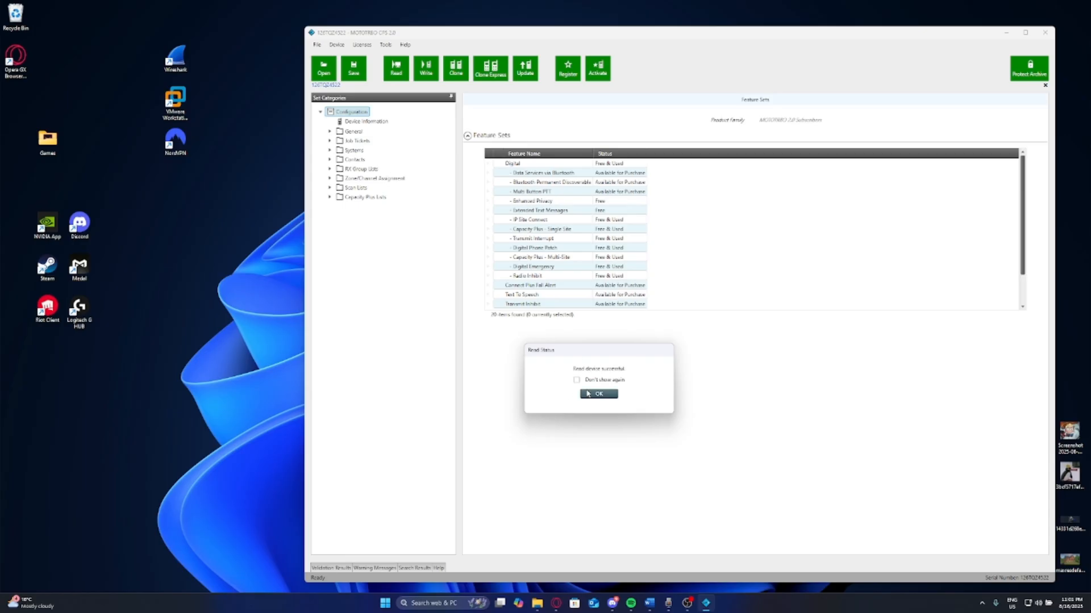
pyautogui.click(598, 393)
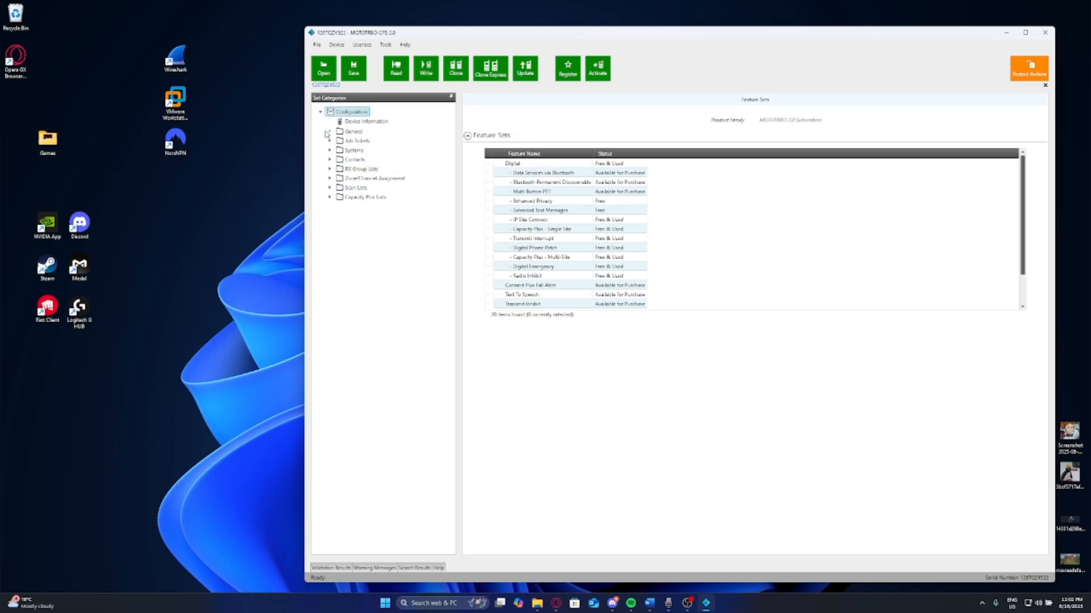
# - Show the radio's Network settings under the General category
pyautogui.click(329, 131)
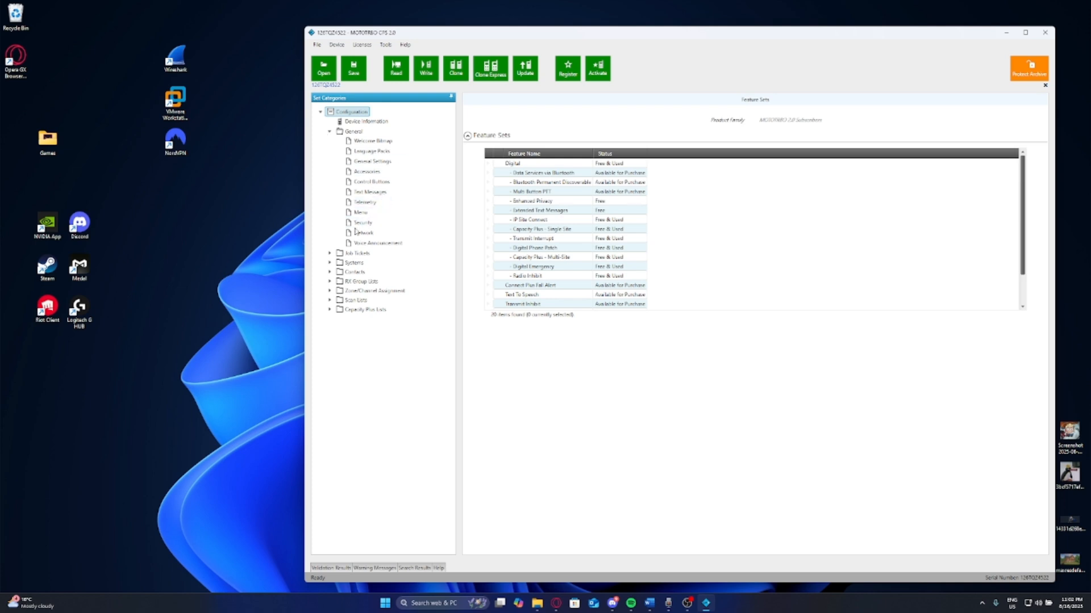
pyautogui.click(362, 232)
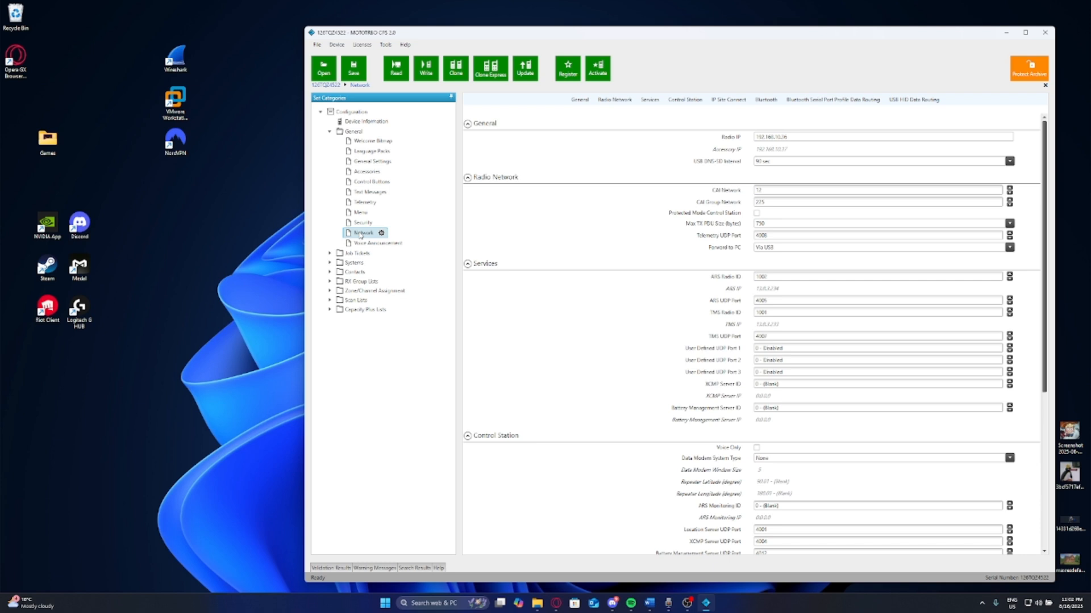
pyautogui.moveTo(775, 171)
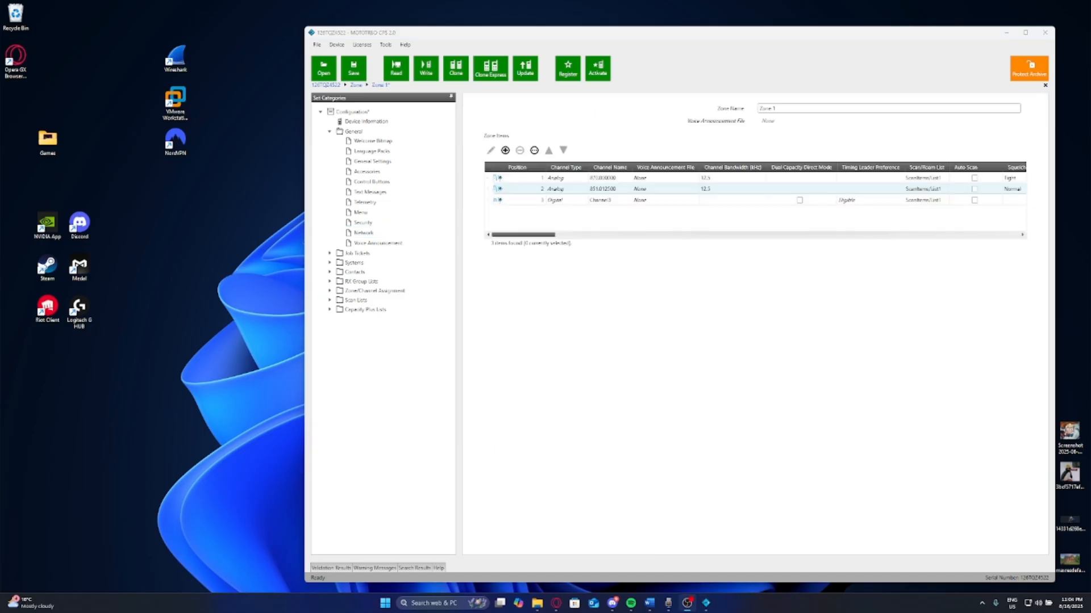
pyautogui.moveTo(293, 357)
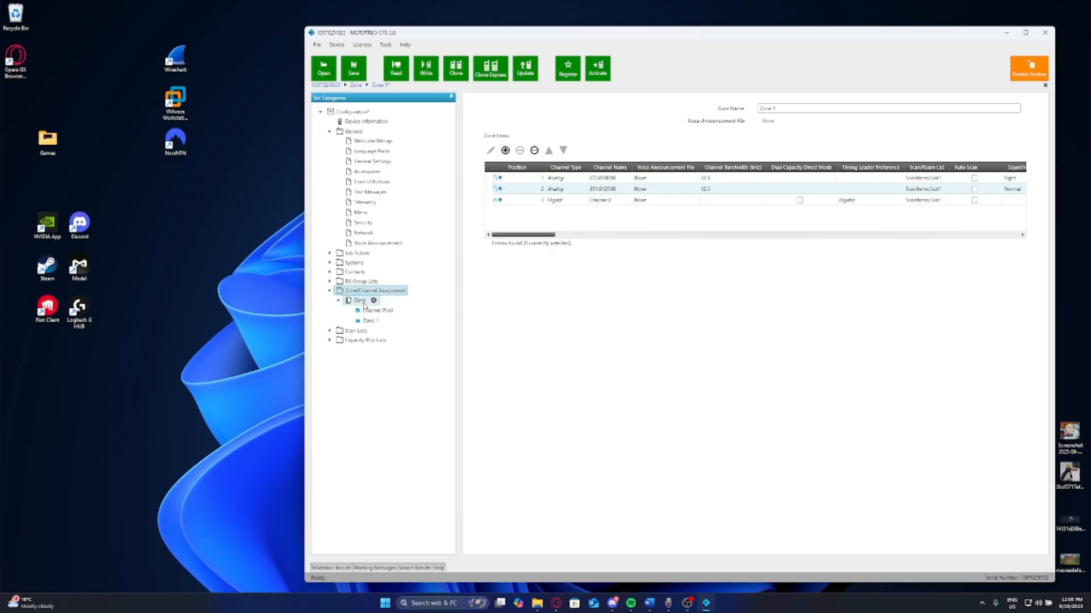
# - Open the Zone overview listing Channel Pool and Zone 1 with its channels
pyautogui.click(337, 301)
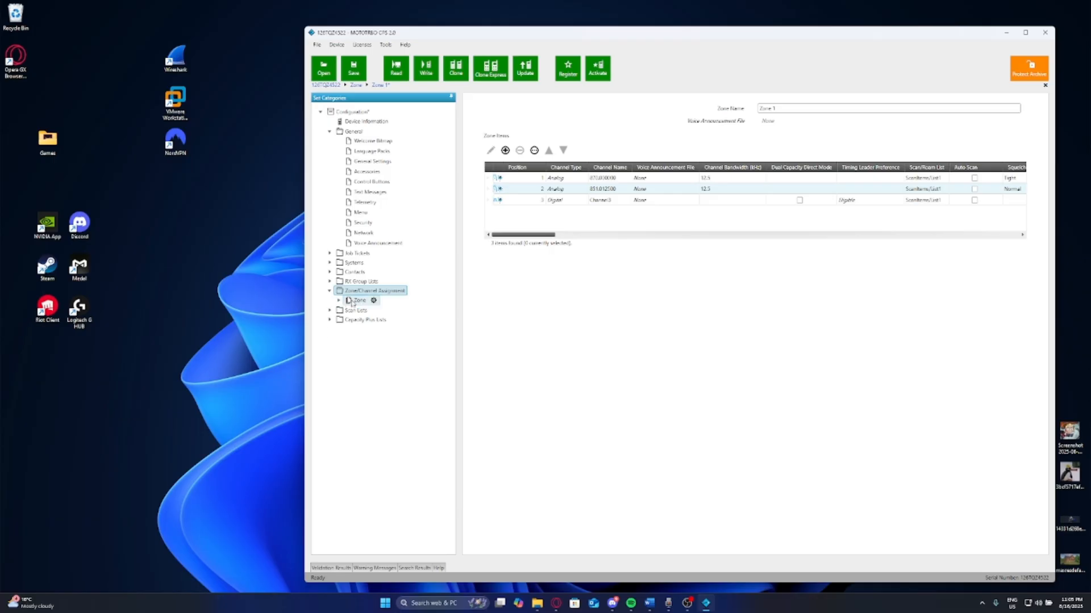
pyautogui.click(339, 300)
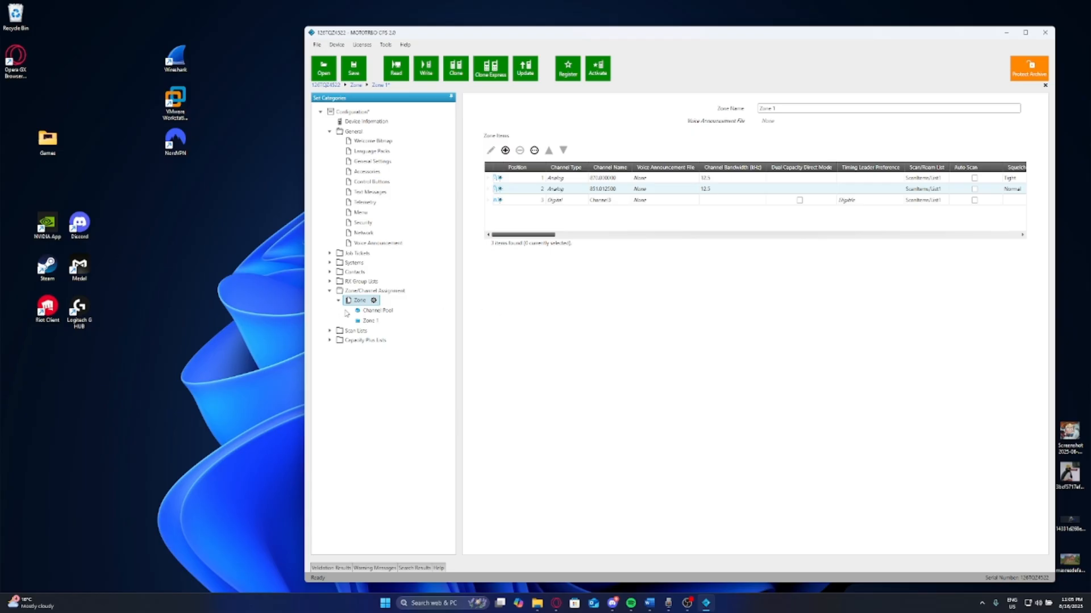
pyautogui.rightClick(359, 300)
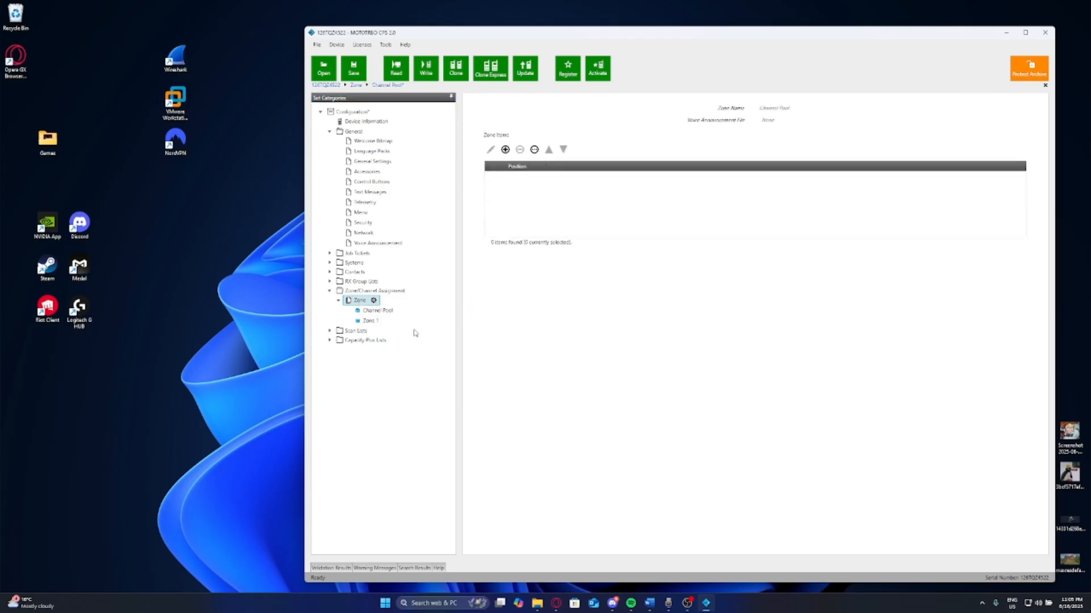
pyautogui.click(369, 320)
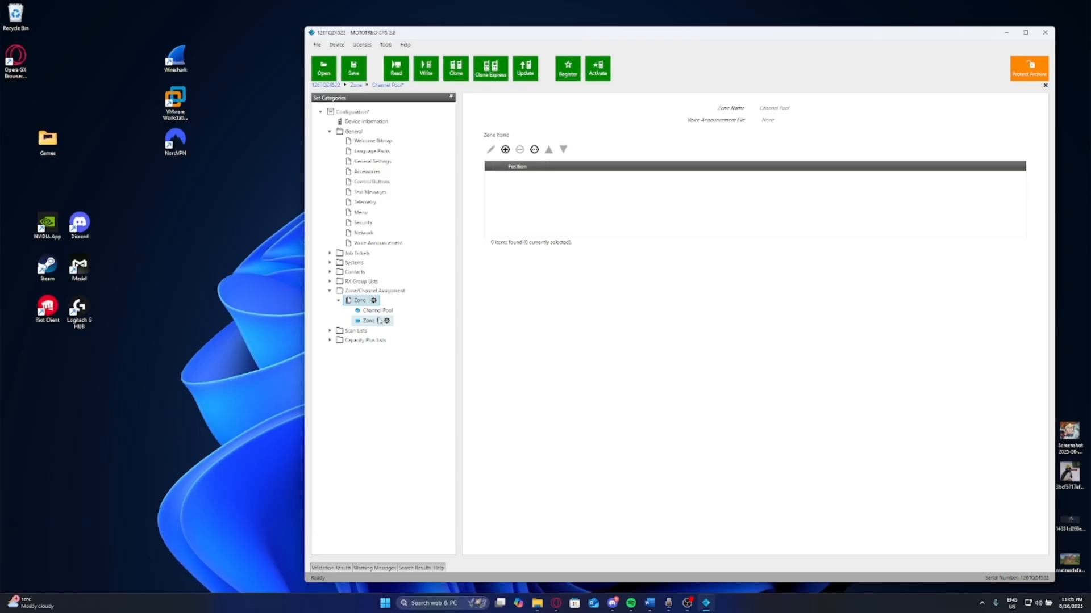
pyautogui.click(368, 321)
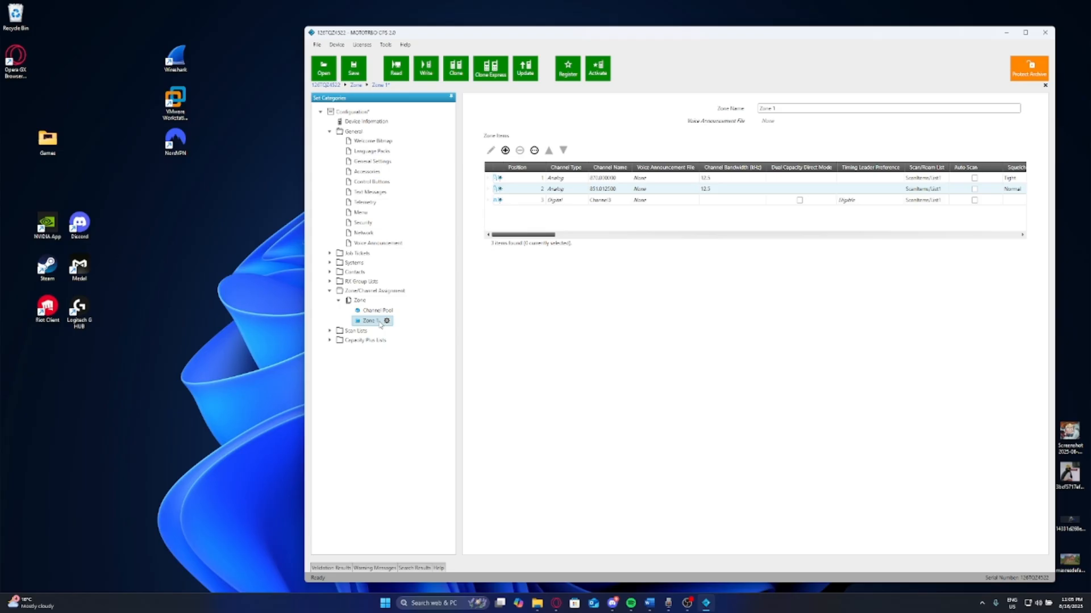
pyautogui.click(360, 300)
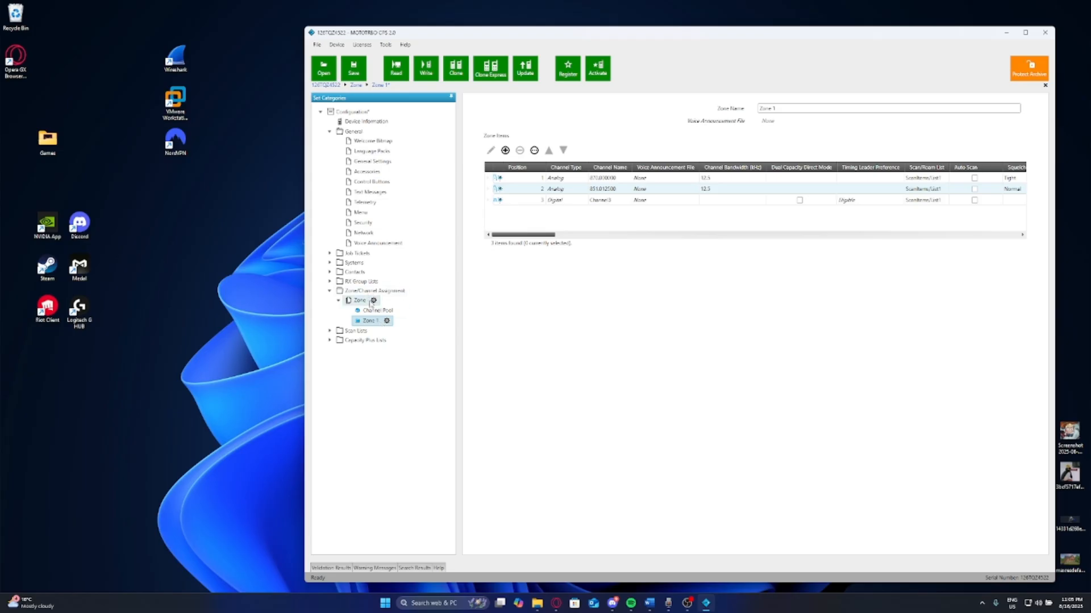
pyautogui.rightClick(360, 300)
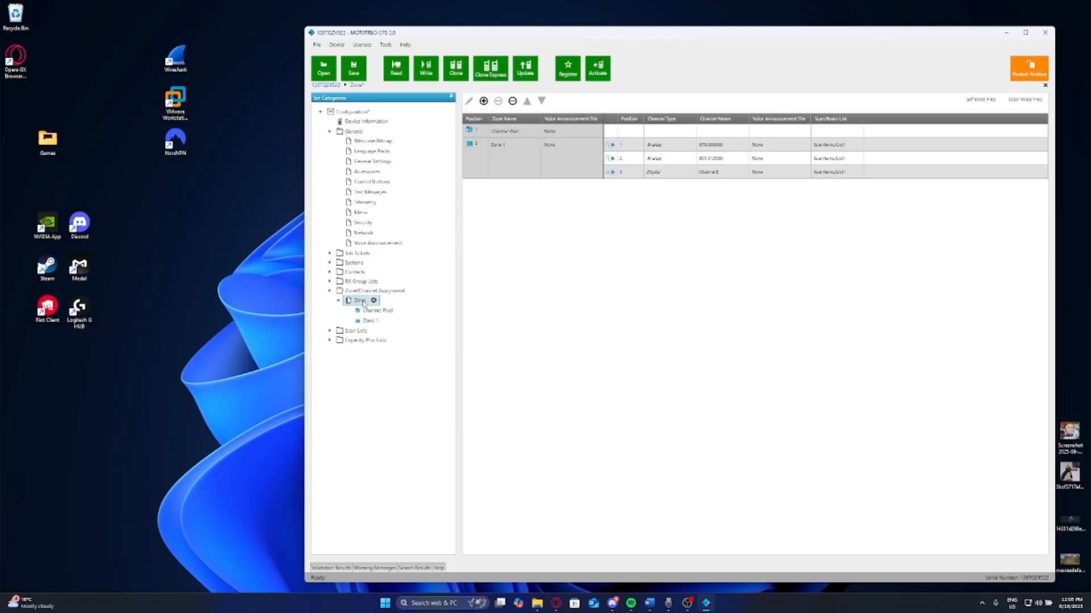
# - Reopen Zone 1's three-channel list from the Zone tree
pyautogui.rightClick(360, 299)
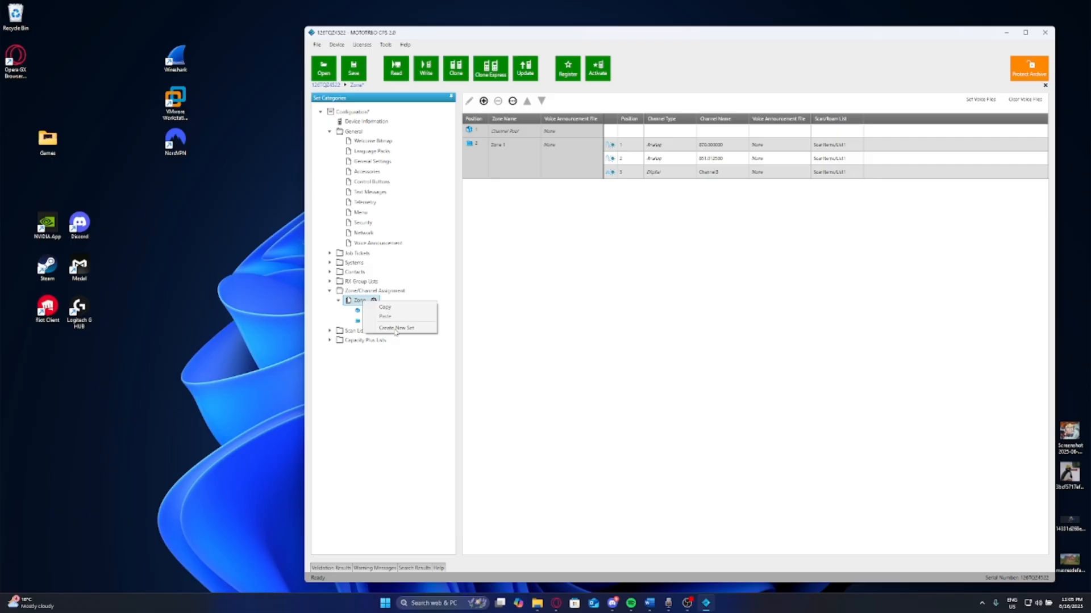
pyautogui.click(396, 328)
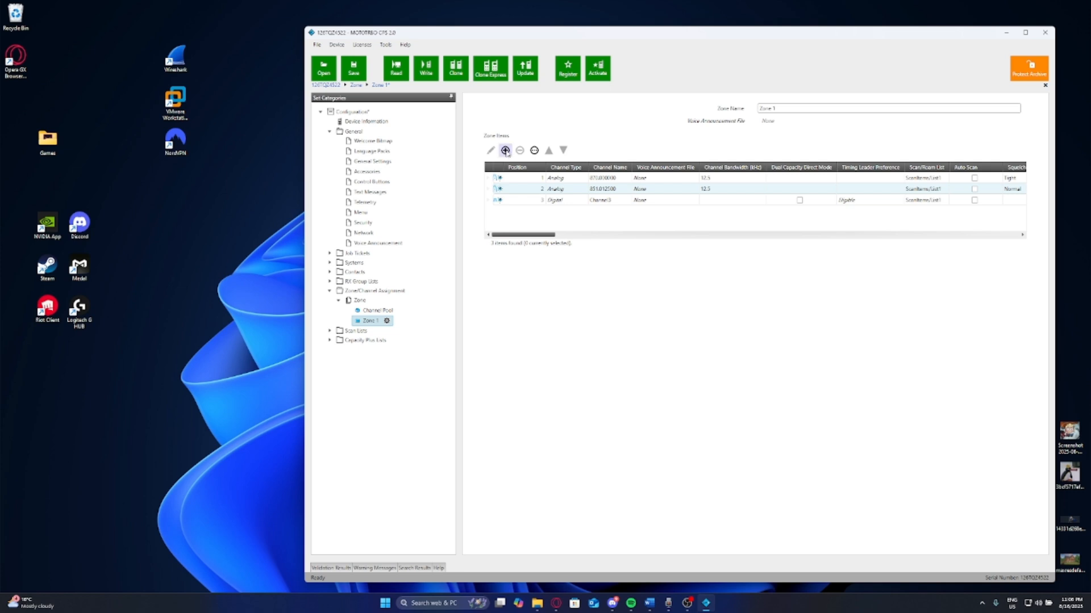
# - Add Channel4, an Analog-type channel, to Zone 1
pyautogui.click(505, 150)
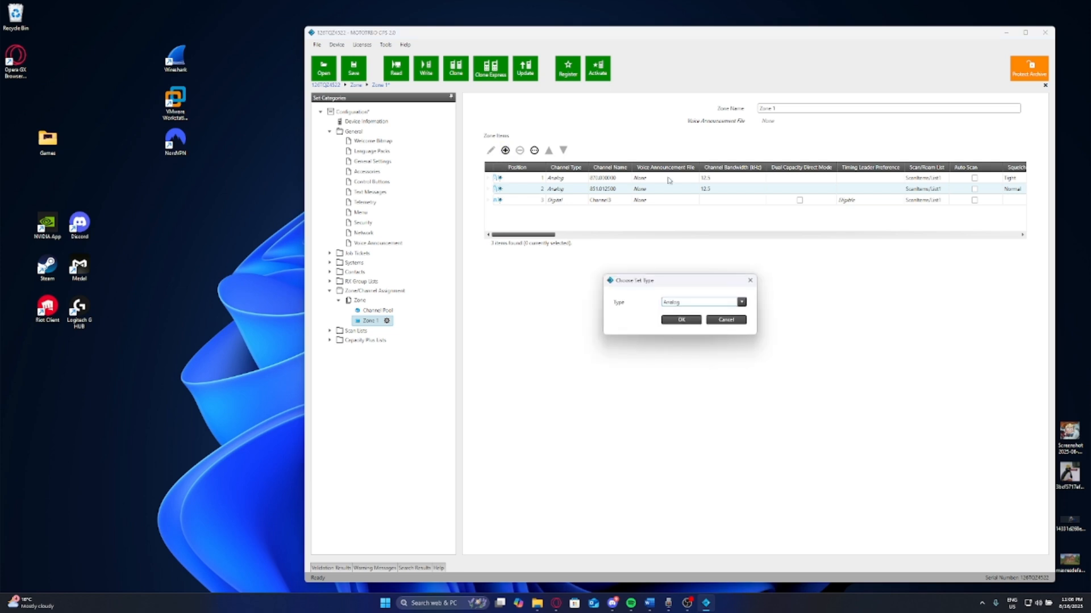
pyautogui.moveTo(744, 372)
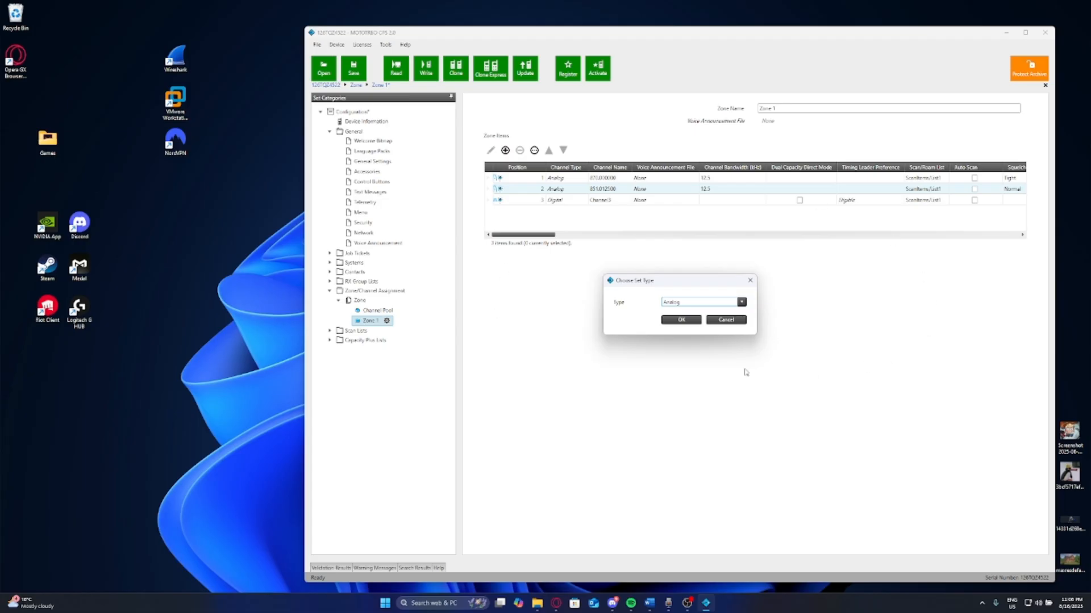
pyautogui.click(740, 301)
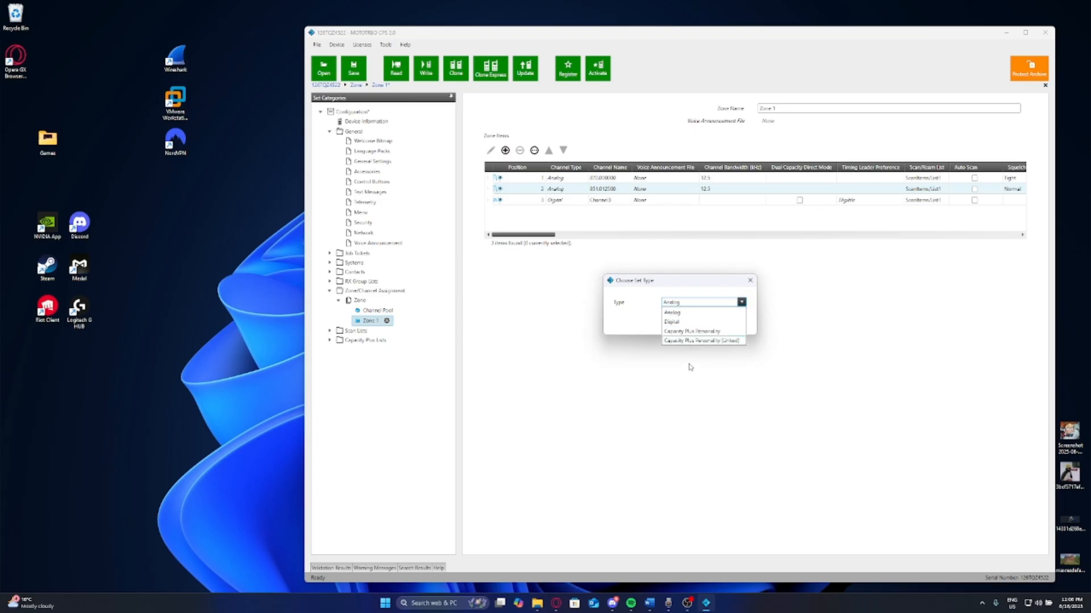
pyautogui.moveTo(696, 321)
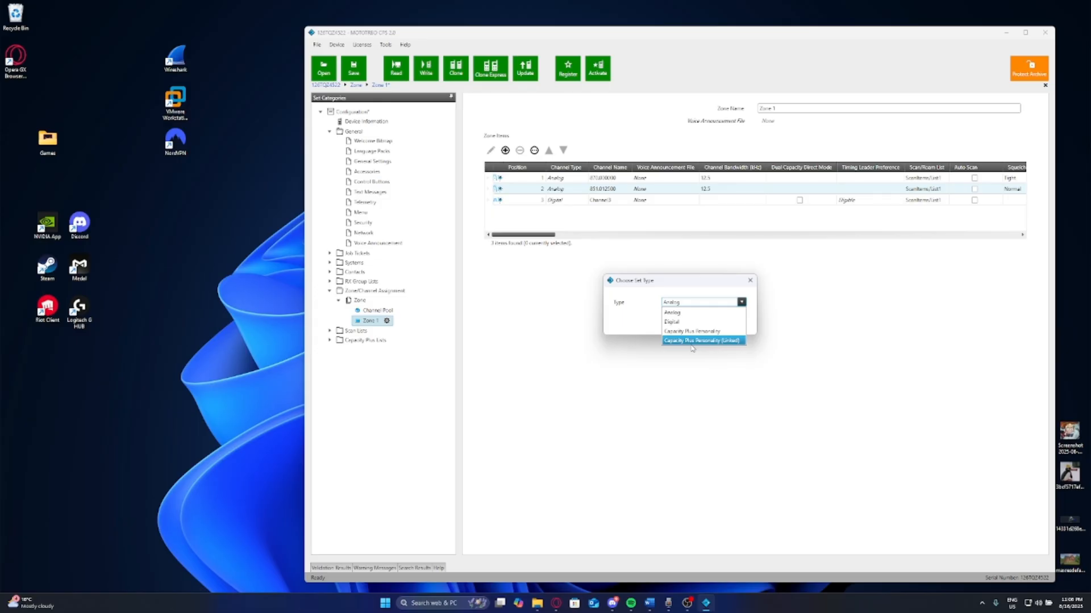
pyautogui.moveTo(691, 321)
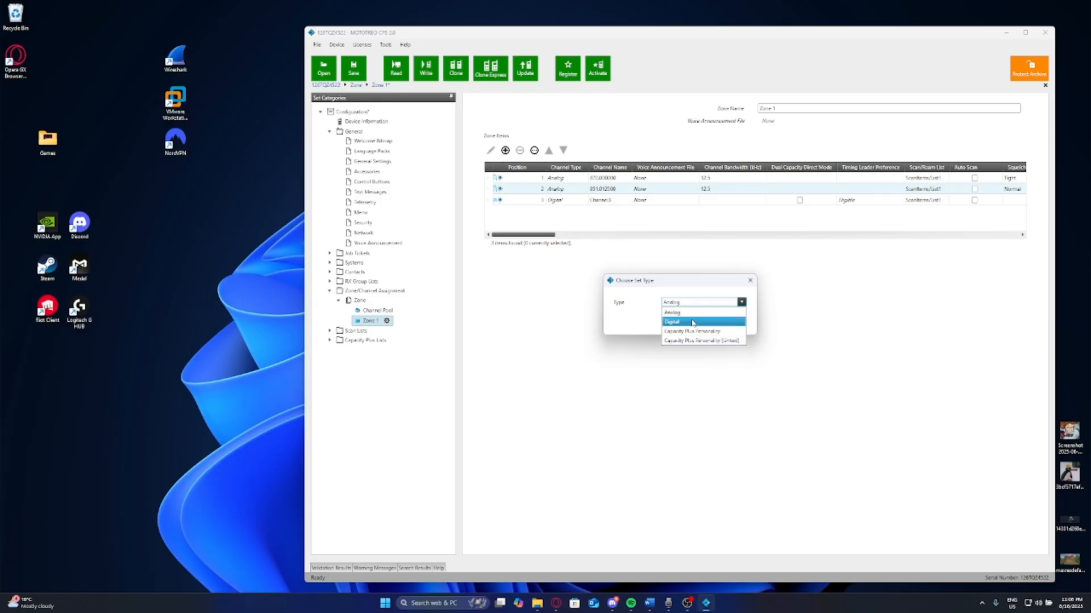
pyautogui.click(671, 312)
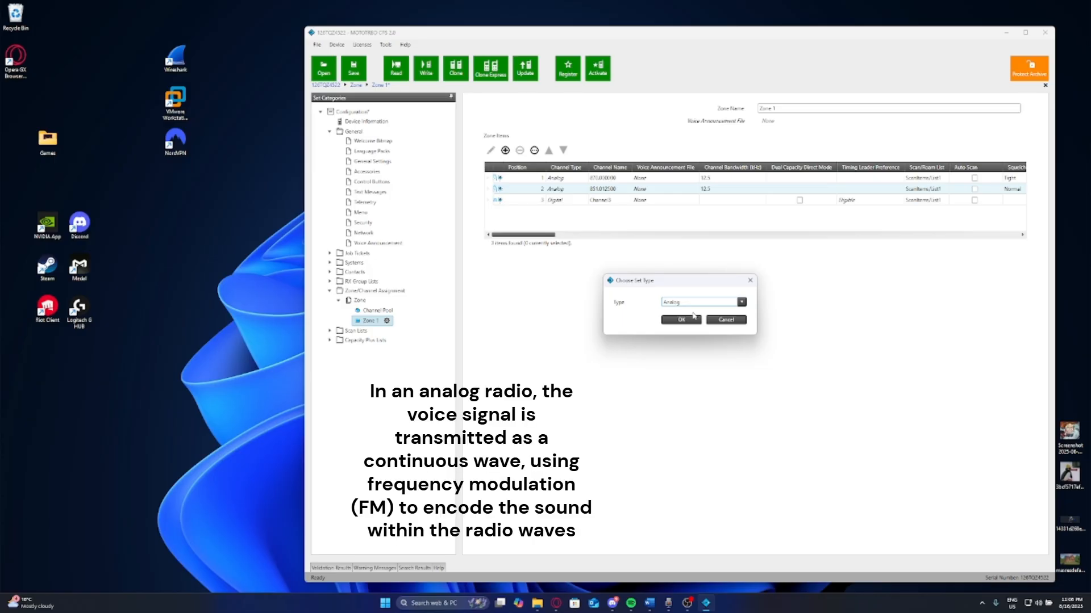
pyautogui.click(741, 302)
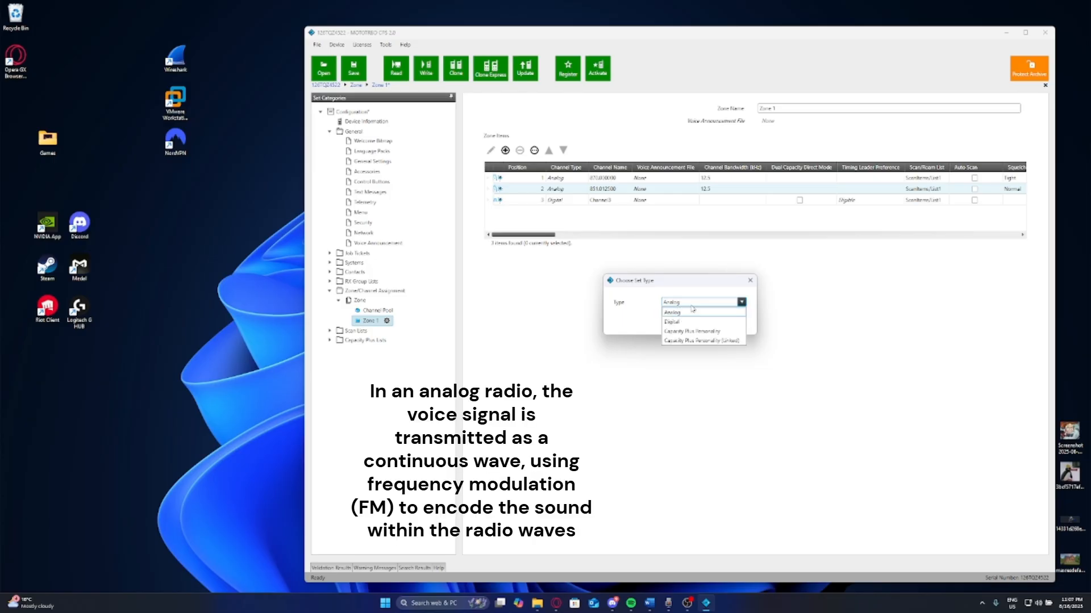
pyautogui.click(670, 312)
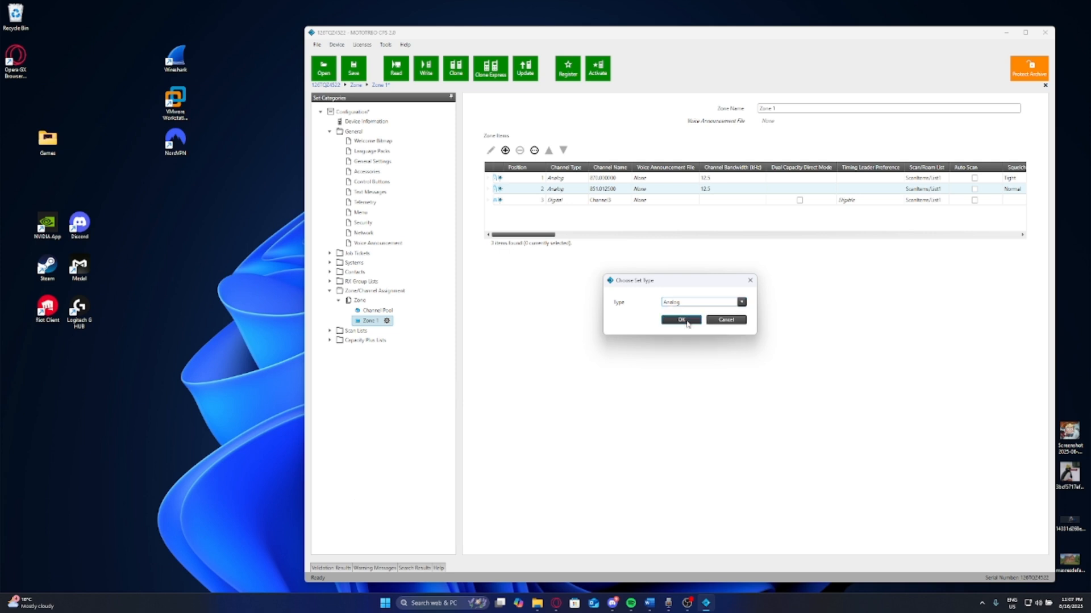
pyautogui.click(681, 320)
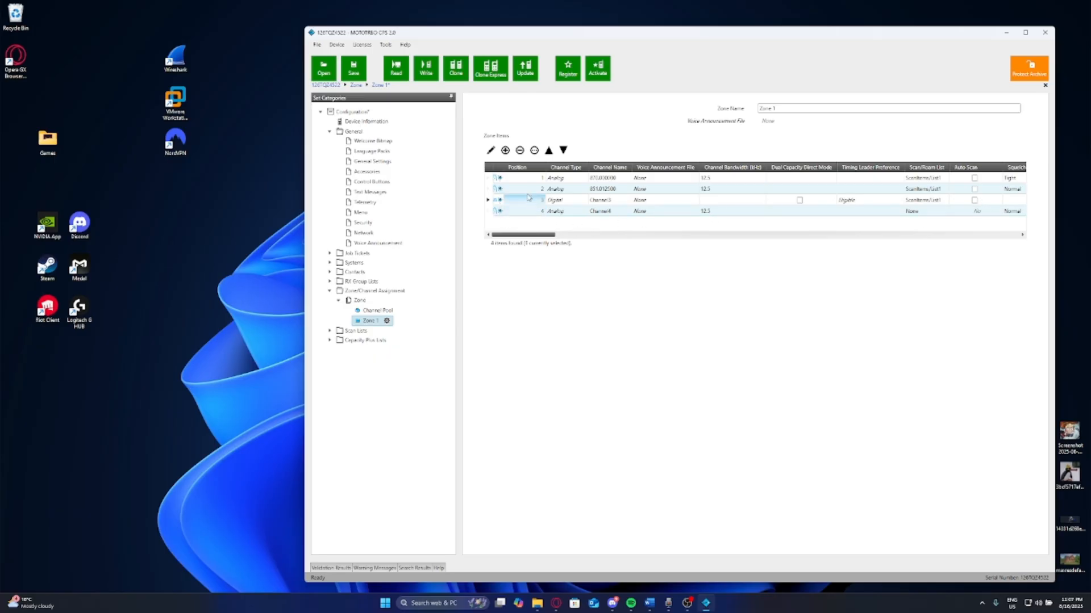
pyautogui.click(555, 189)
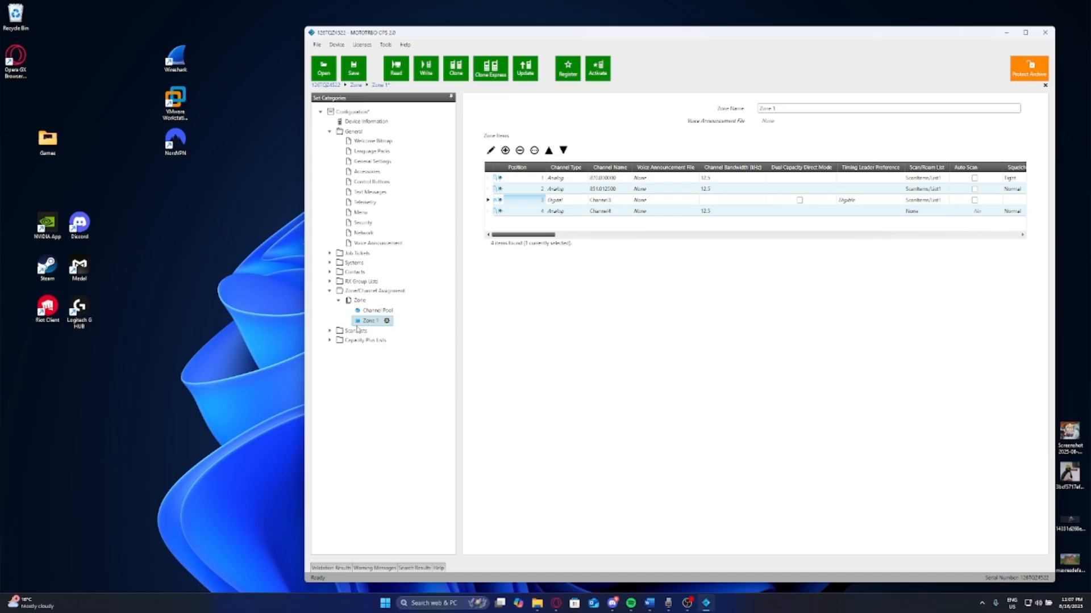
pyautogui.moveTo(555, 231)
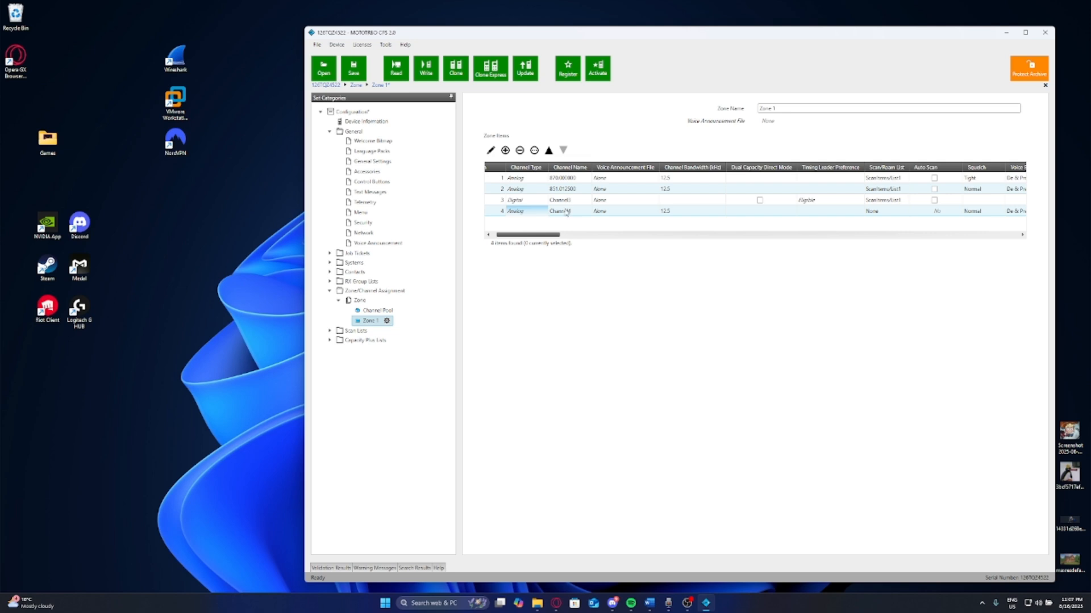
pyautogui.doubleClick(562, 211)
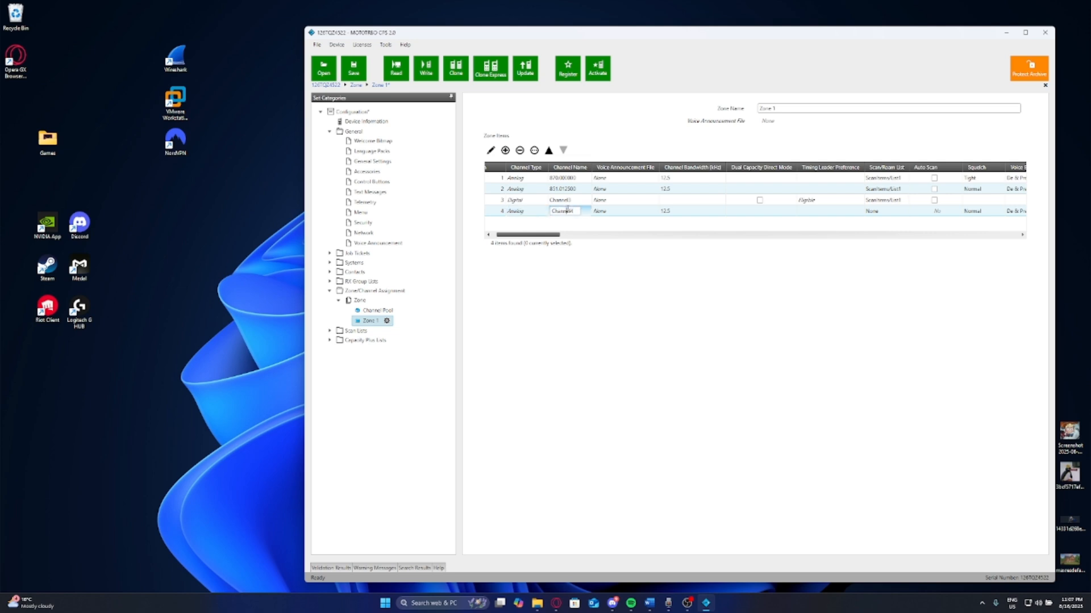
pyautogui.doubleClick(561, 211)
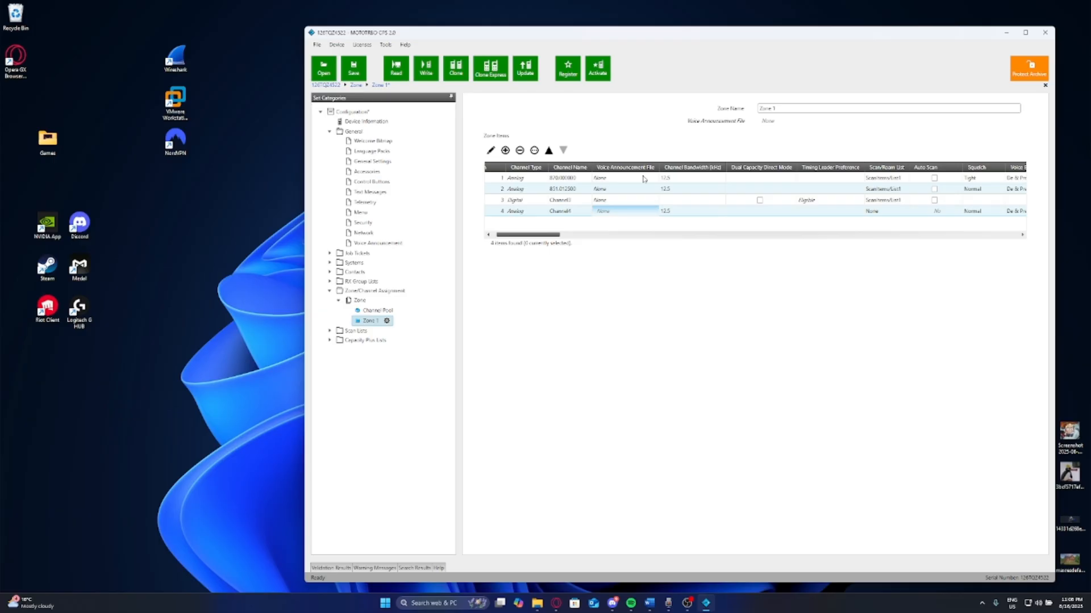
pyautogui.moveTo(539, 241)
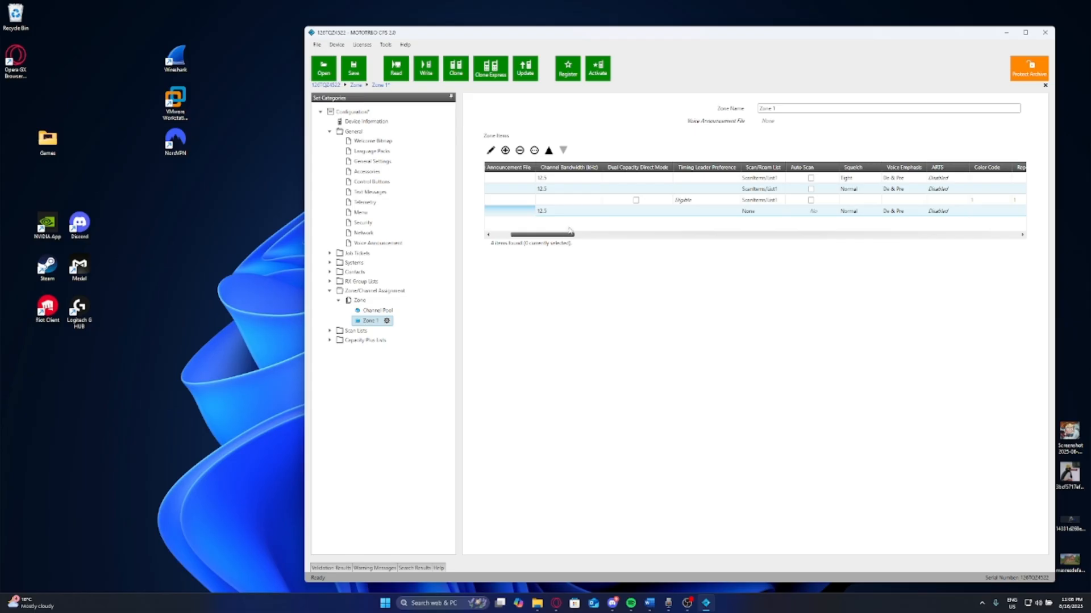
pyautogui.click(564, 211)
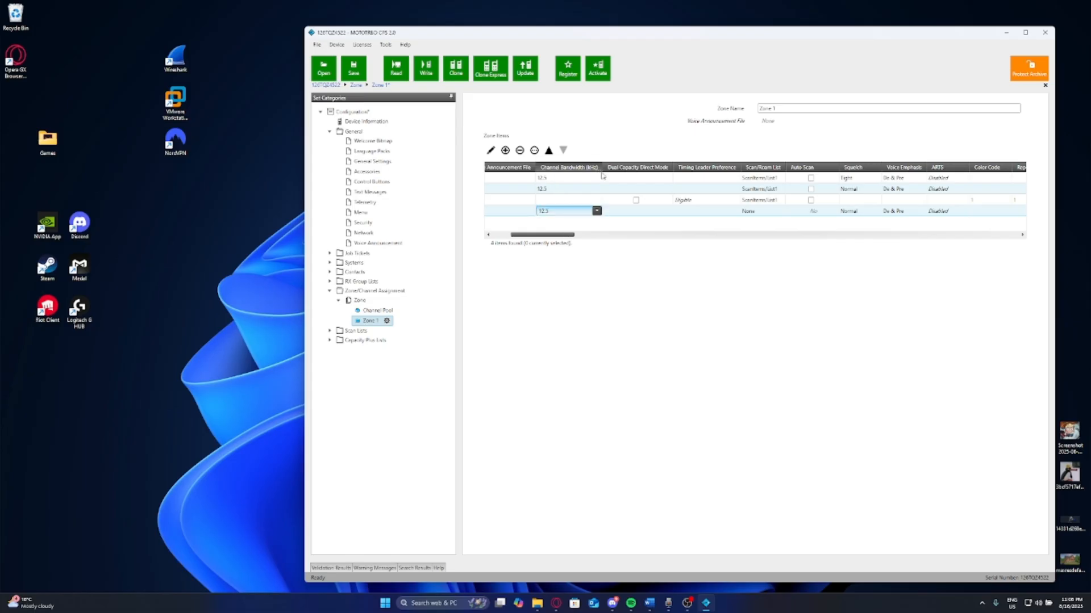
pyautogui.click(595, 211)
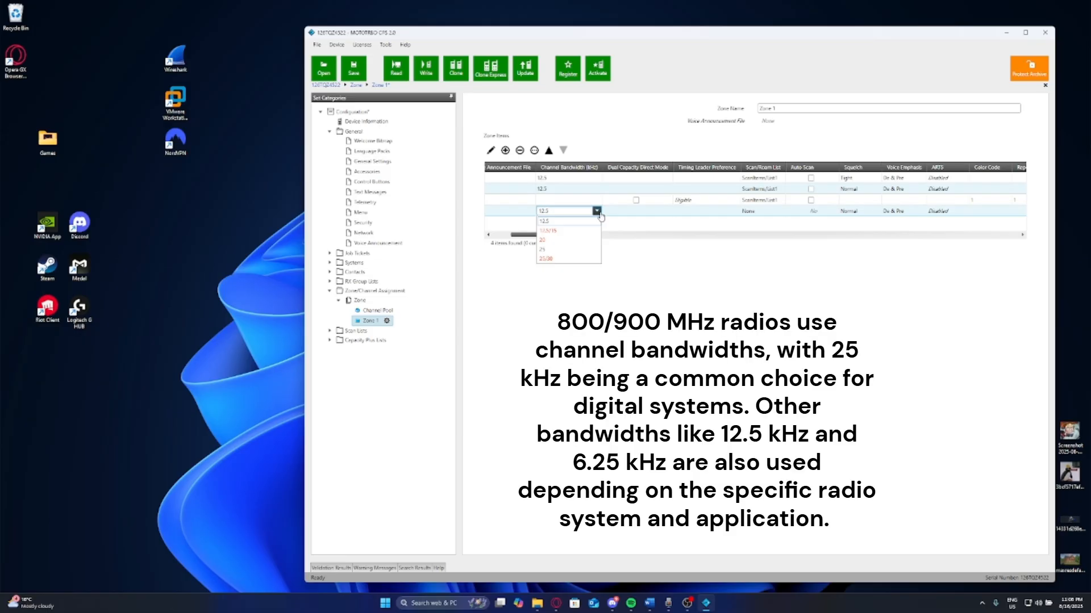
pyautogui.click(544, 221)
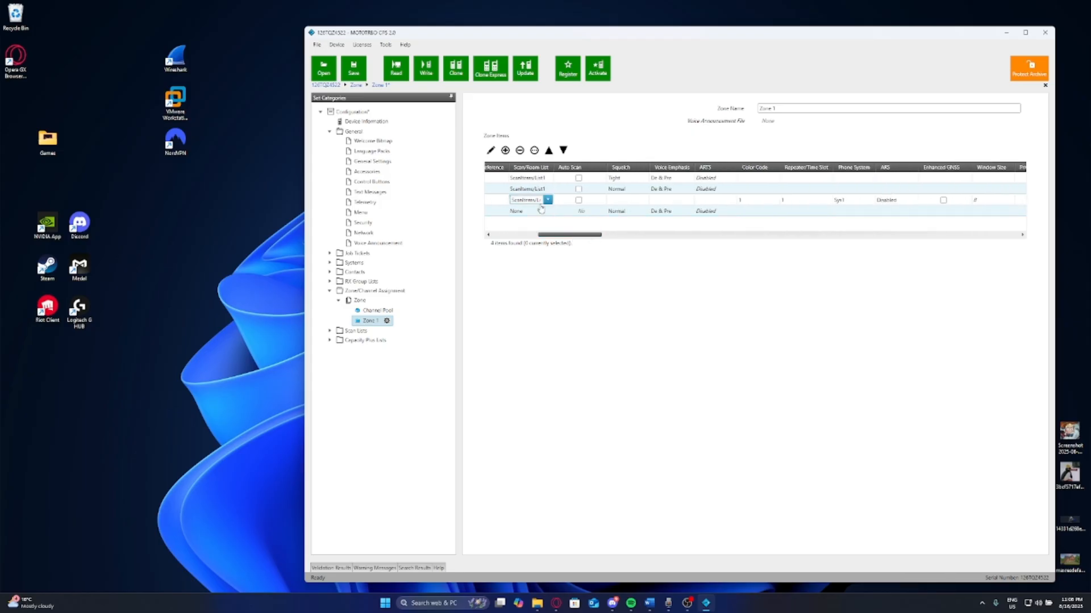
pyautogui.click(549, 210)
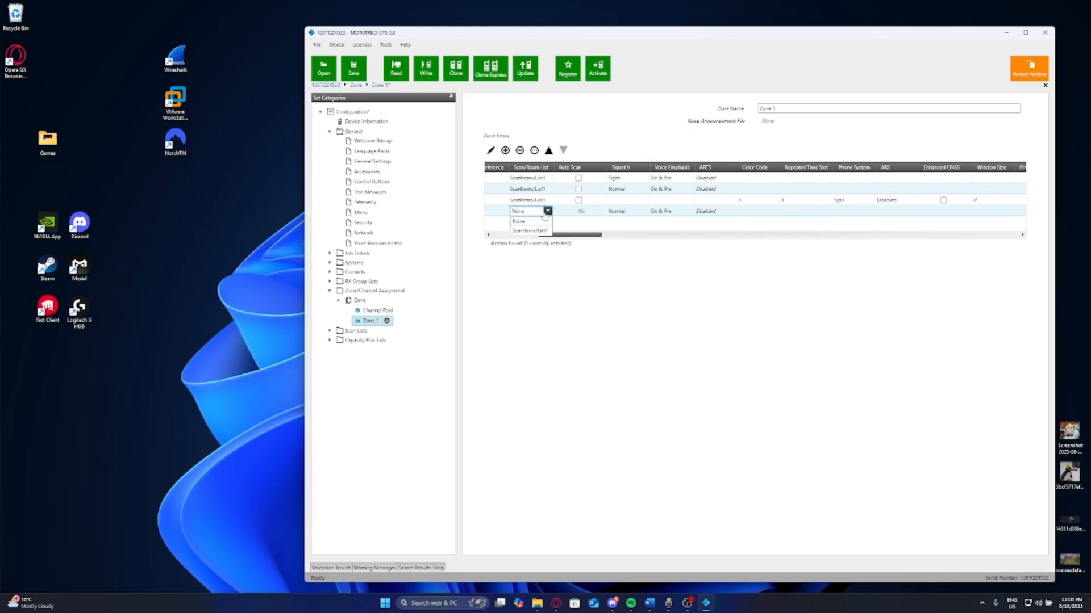
pyautogui.click(518, 221)
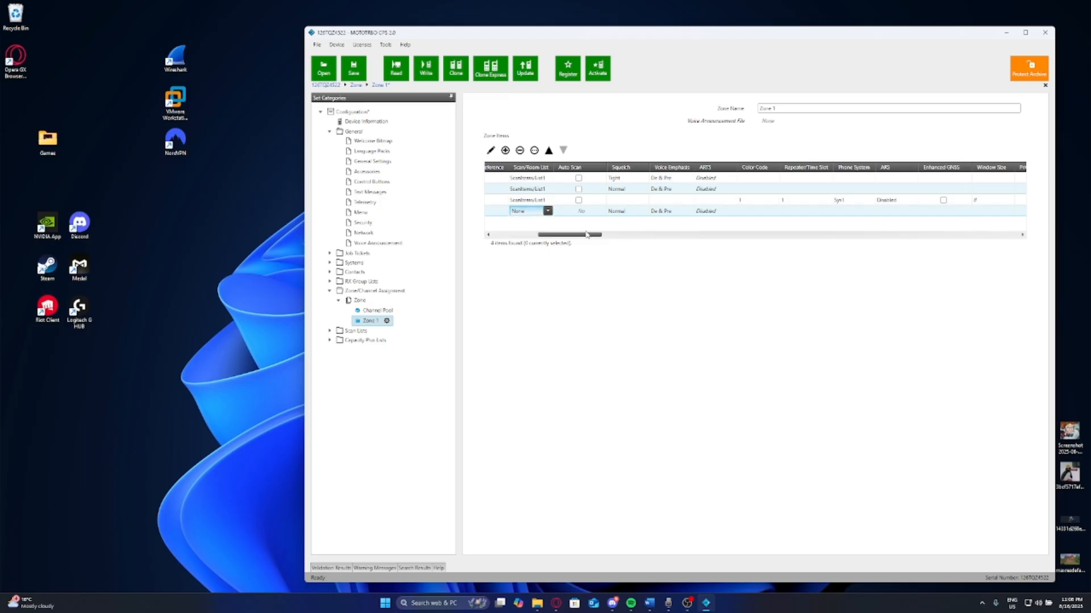
pyautogui.moveTo(563, 234); pyautogui.dragTo(598, 234)
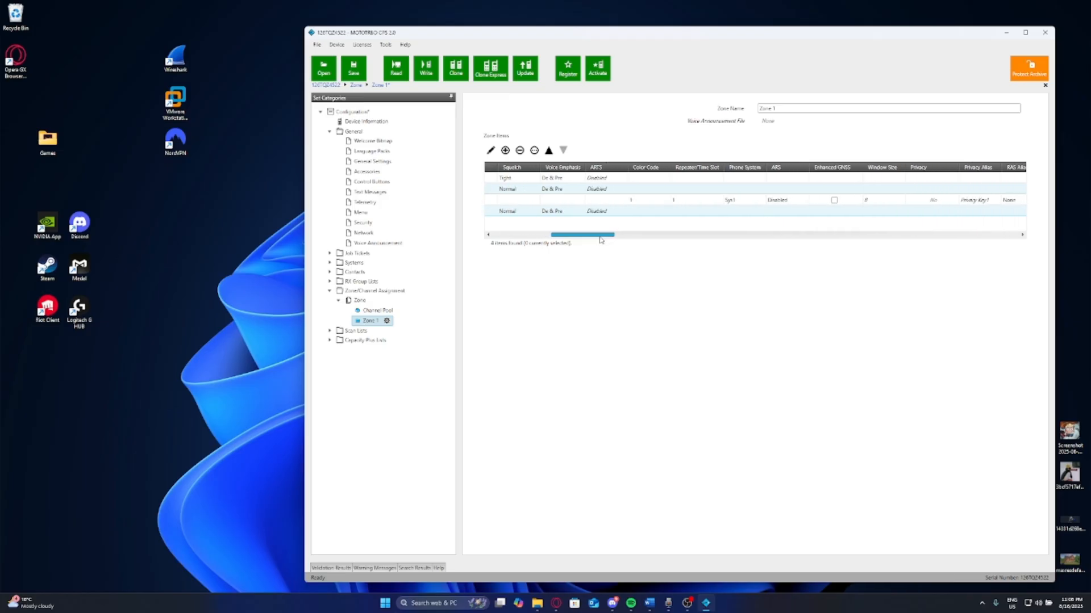
pyautogui.hscroll(3)
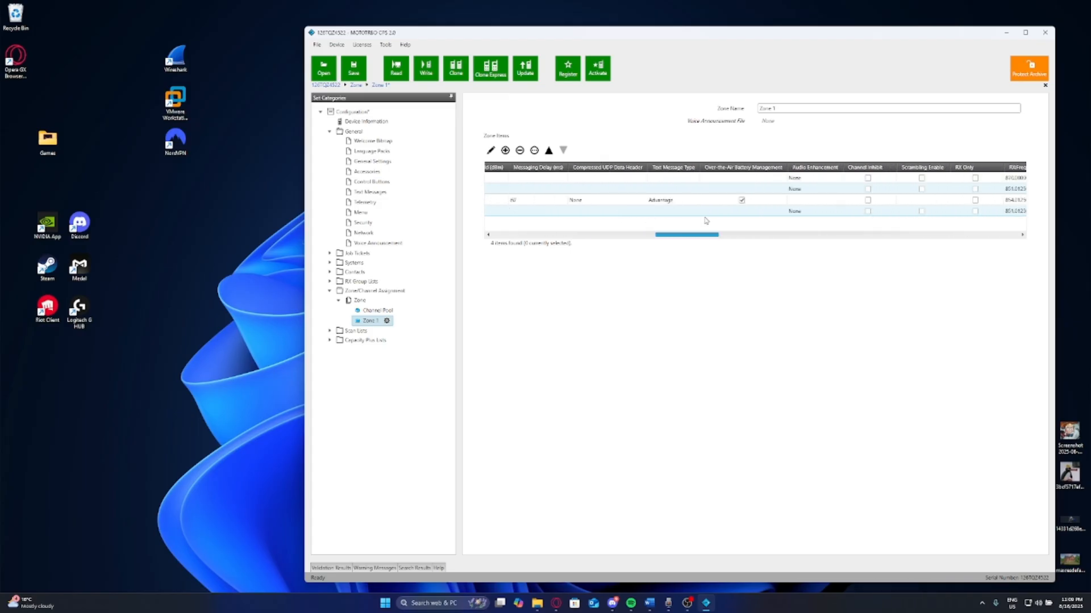
pyautogui.hscroll(3)
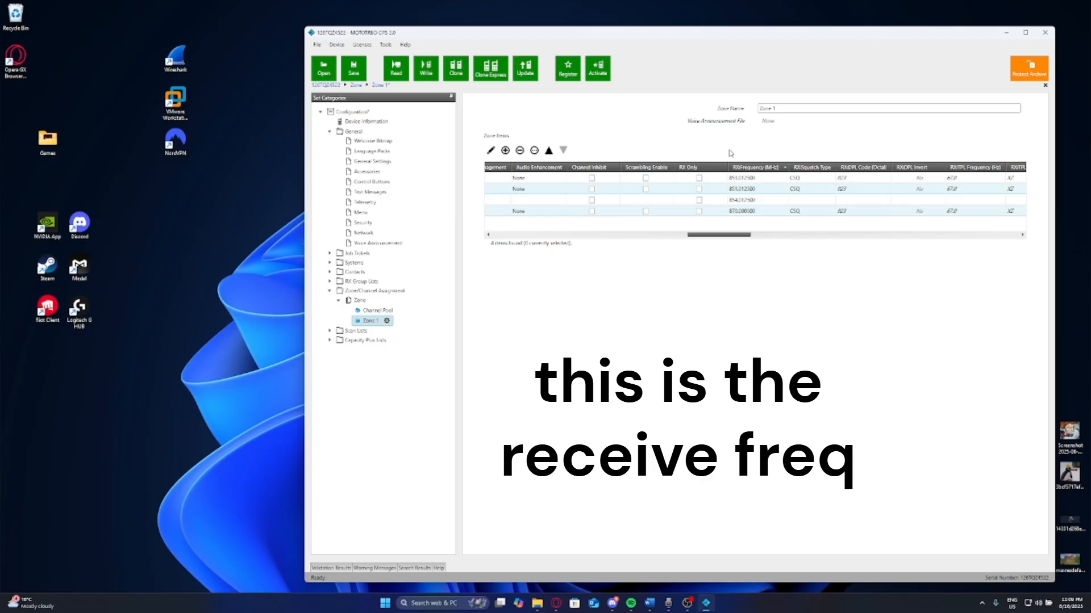
# - Open the fourth channel's RX Frequency cell for editing
pyautogui.doubleClick(753, 211)
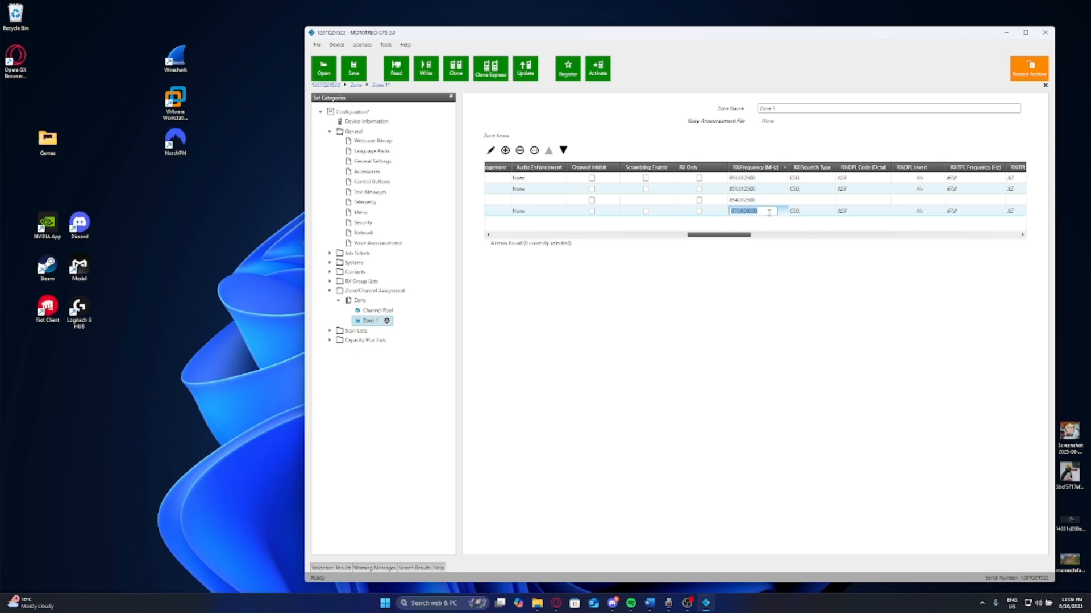
pyautogui.moveTo(745, 189)
pyautogui.write('851.012500')
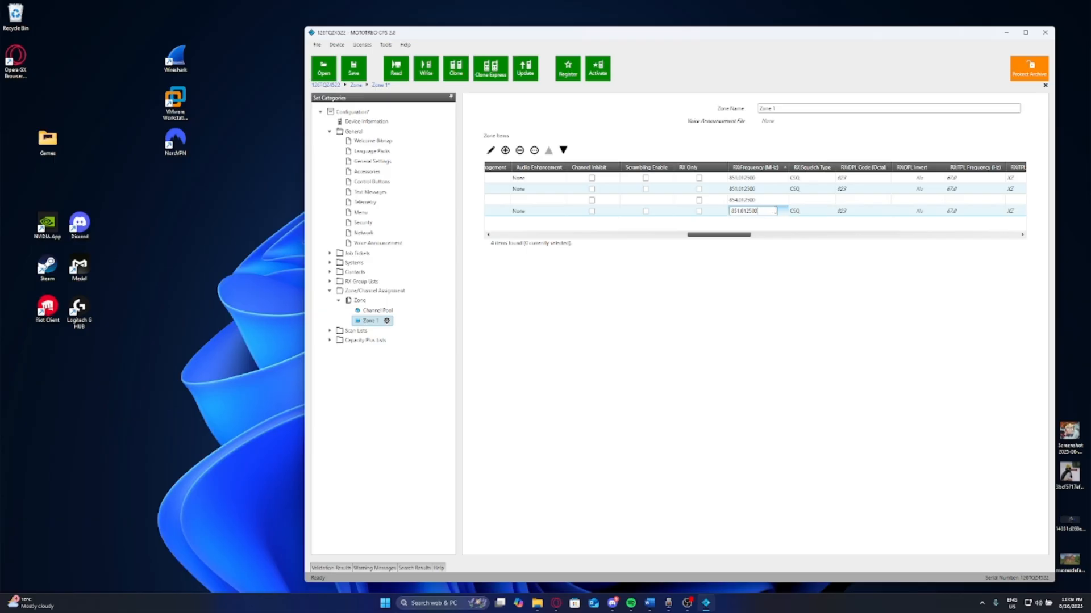
pyautogui.moveTo(729, 233)
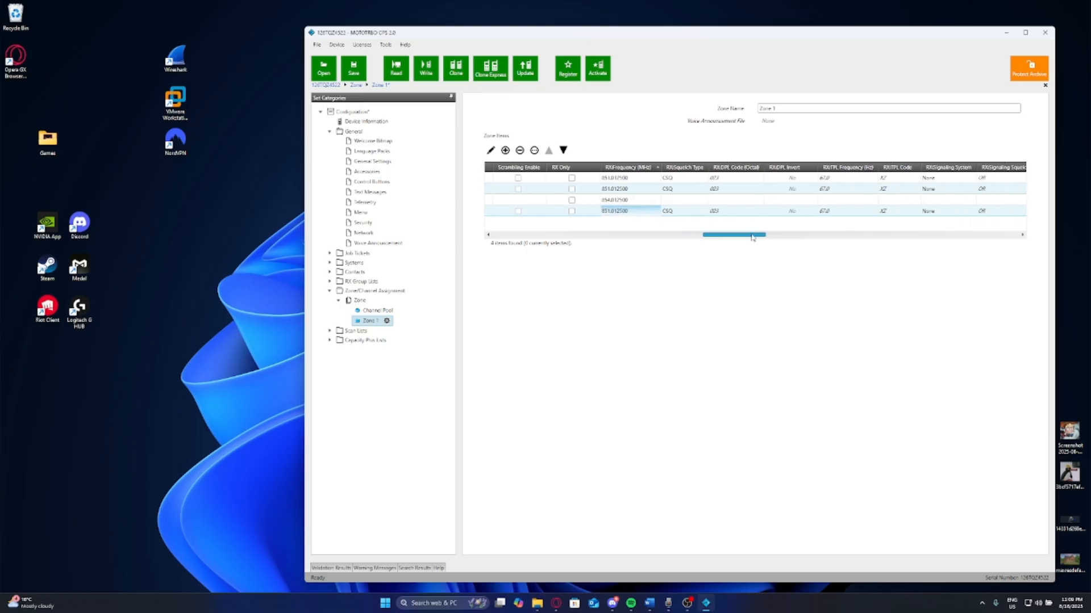
pyautogui.moveTo(734, 234); pyautogui.dragTo(741, 234)
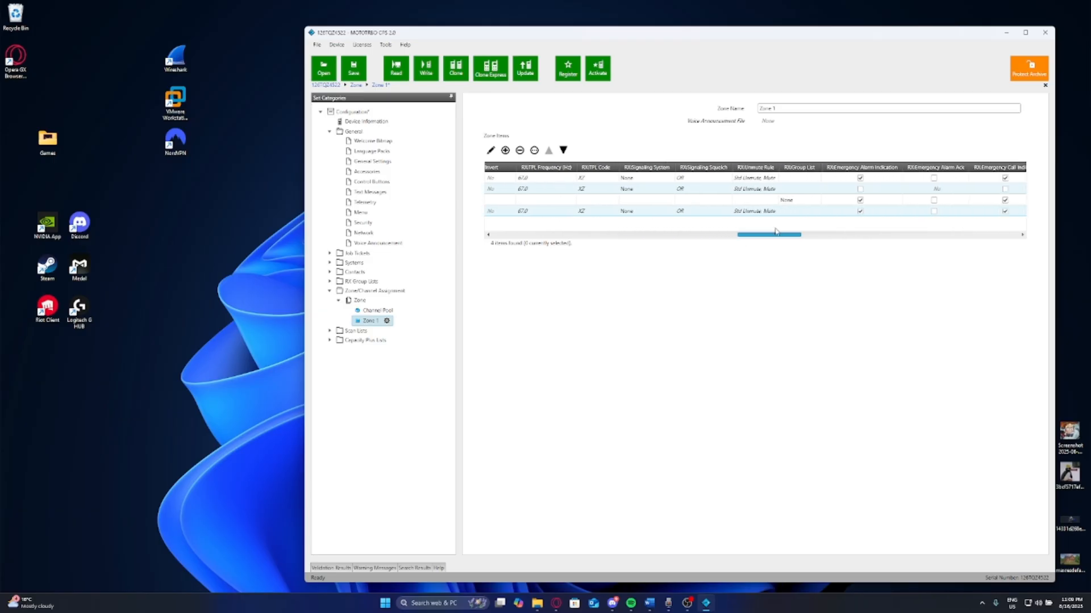
pyautogui.moveTo(768, 233); pyautogui.dragTo(758, 233)
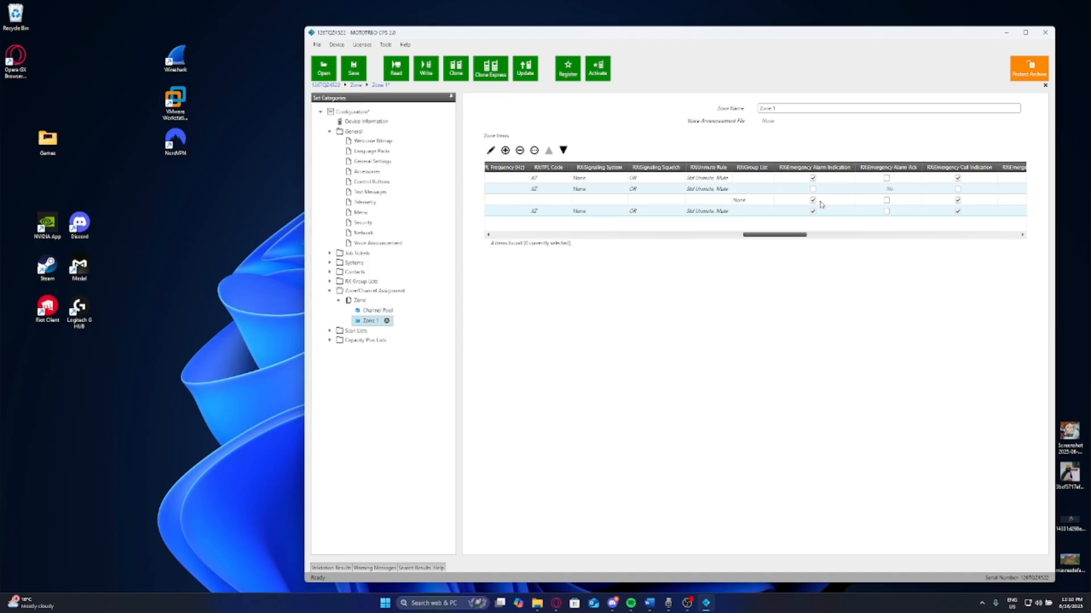
pyautogui.moveTo(821, 206)
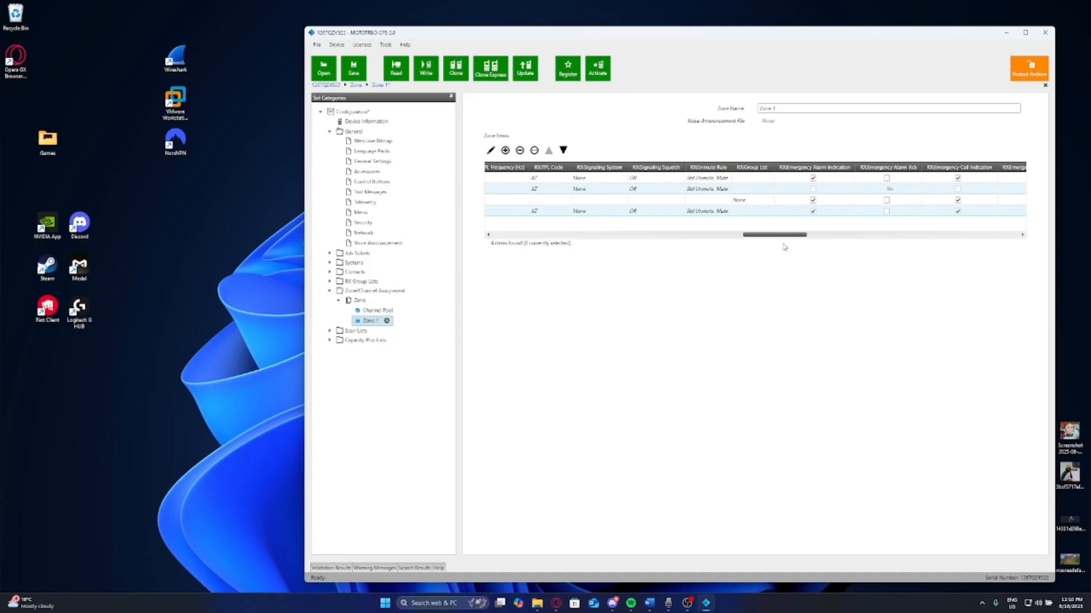
pyautogui.moveTo(773, 235); pyautogui.dragTo(803, 234)
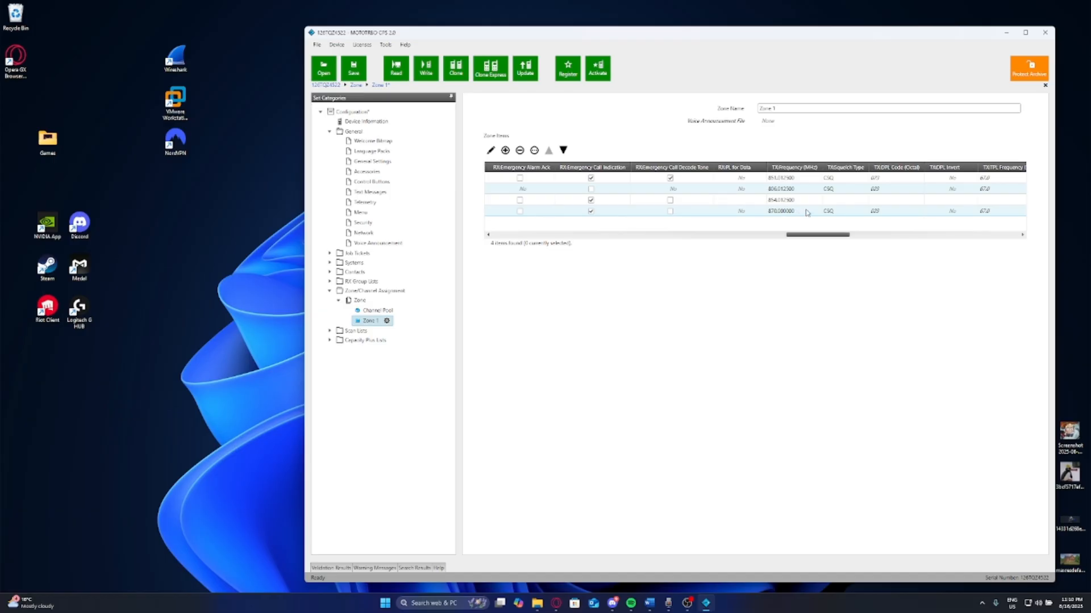
# - Enter 851.012500 MHz as the fourth channel's TX frequency
pyautogui.doubleClick(782, 210)
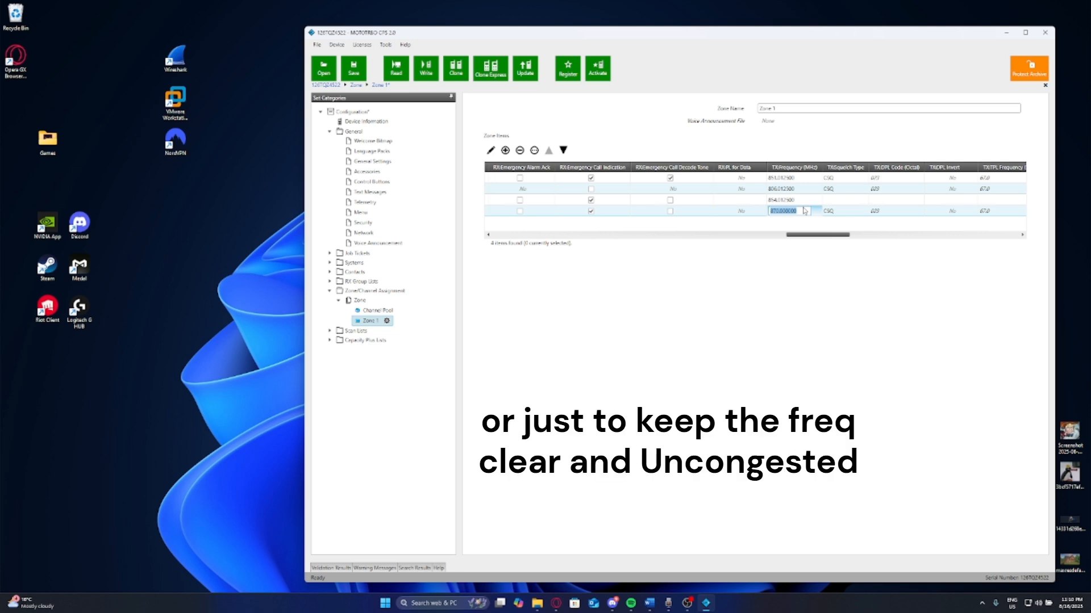
pyautogui.moveTo(800, 217)
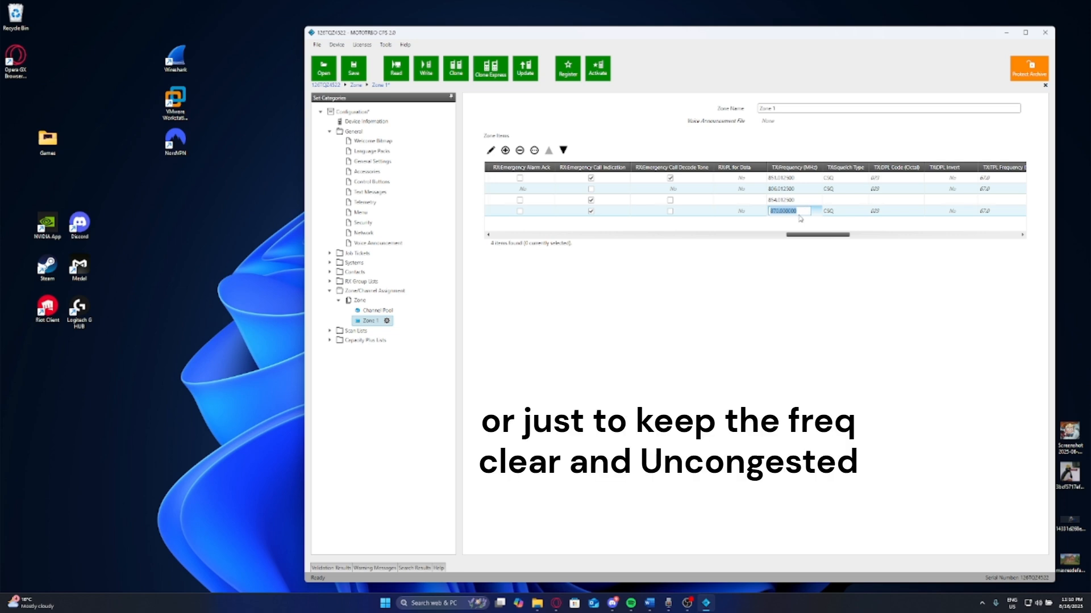
pyautogui.write('851.012500')
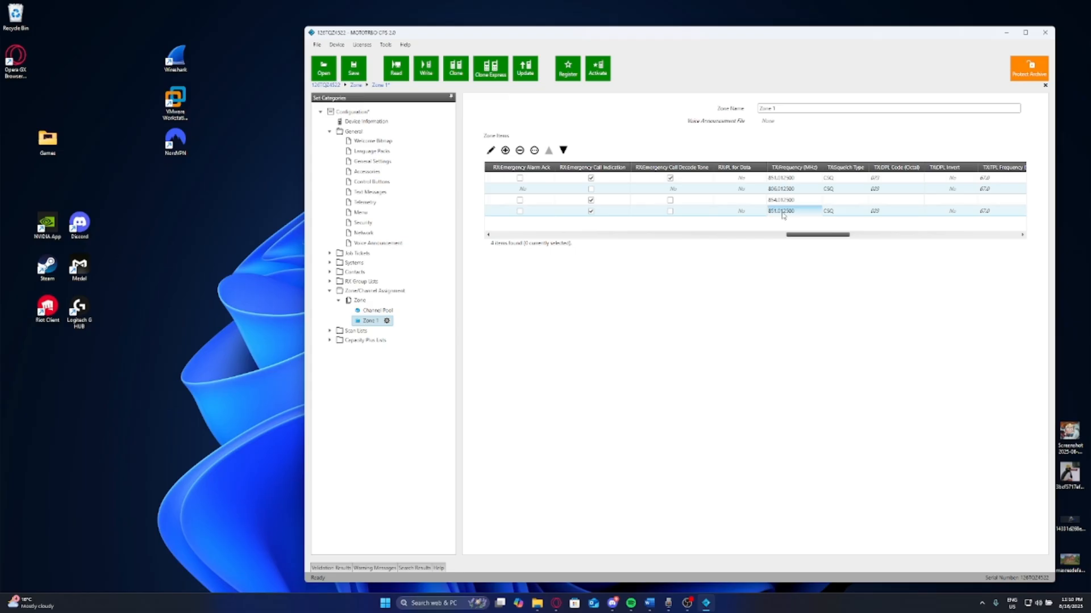
pyautogui.moveTo(799, 231)
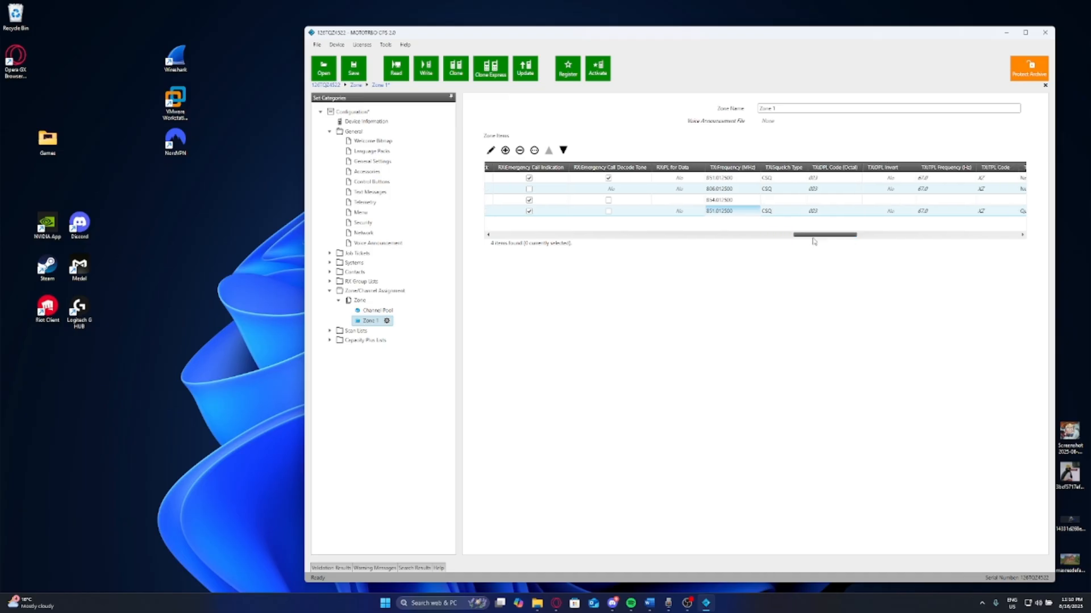
# - Set the fourth channel's TX Signaling System to None and re-enable TX VOX
pyautogui.moveTo(825, 235); pyautogui.dragTo(838, 235)
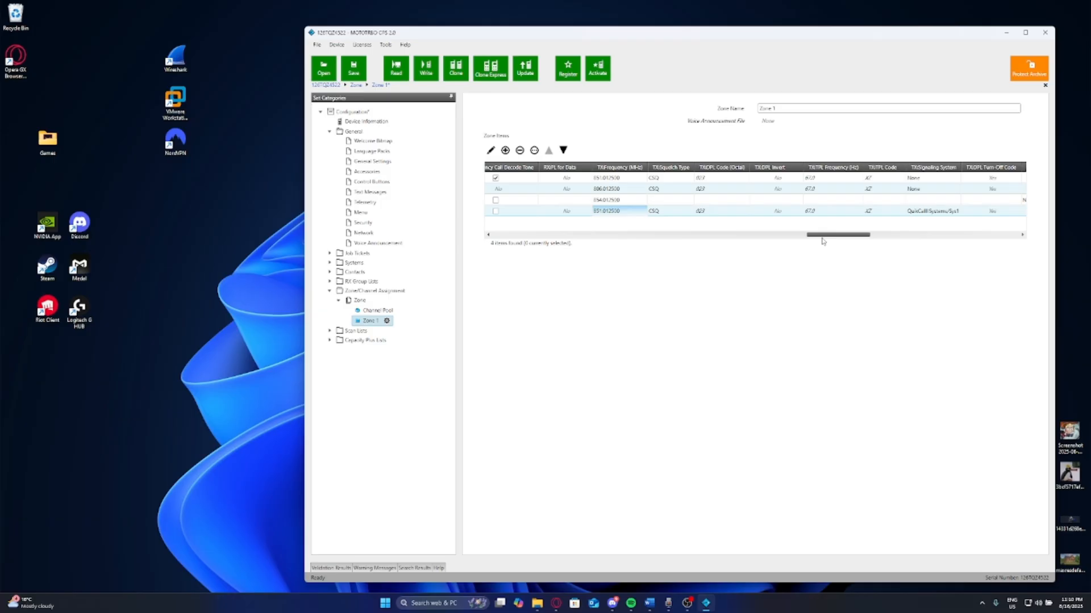
pyautogui.moveTo(837, 234); pyautogui.dragTo(843, 240)
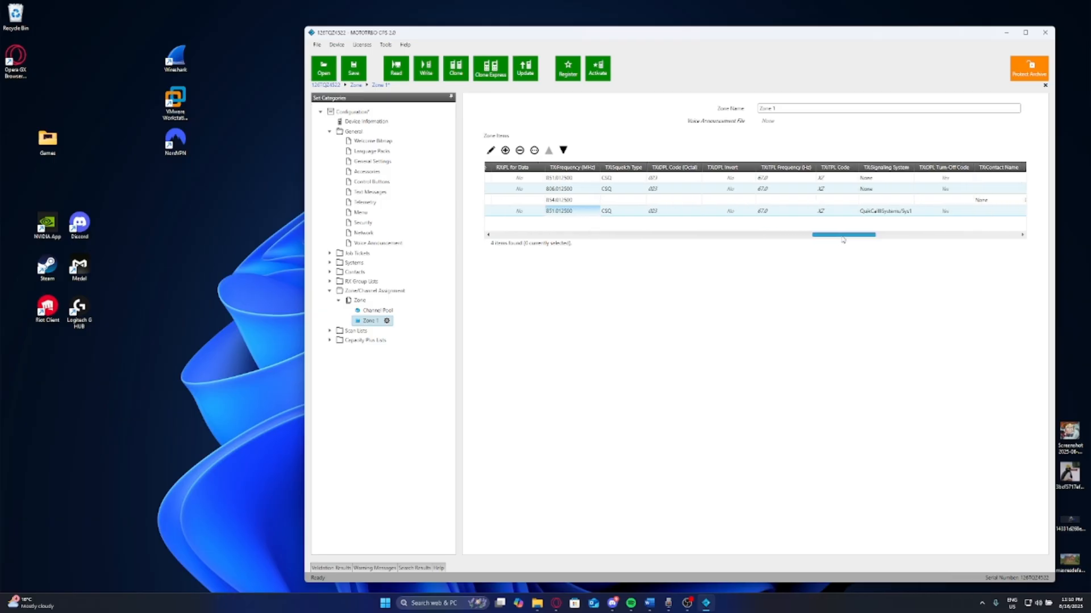
pyautogui.hscroll(3)
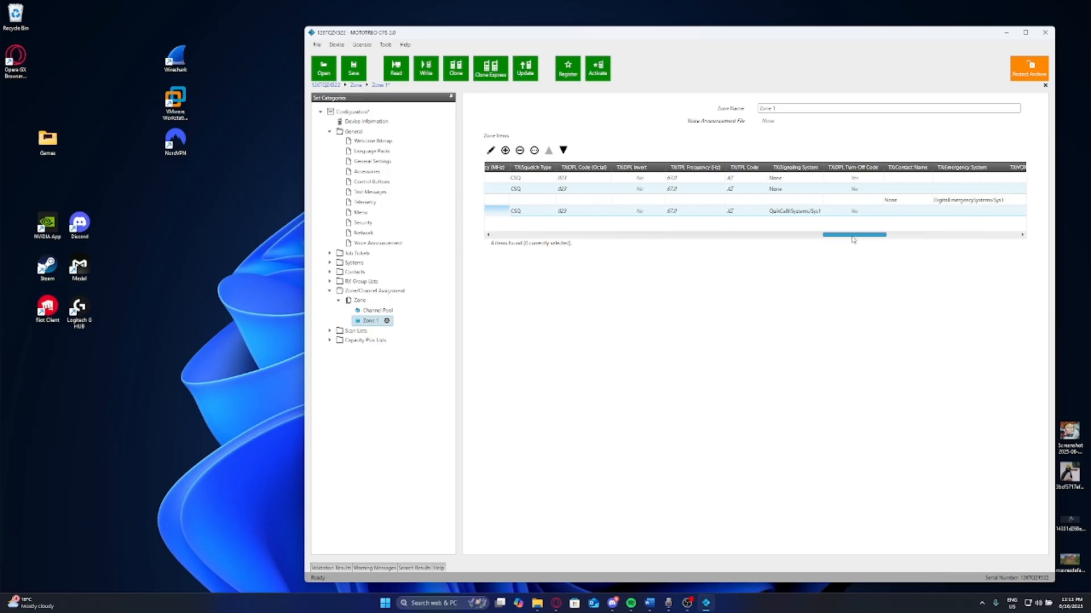
pyautogui.click(532, 210)
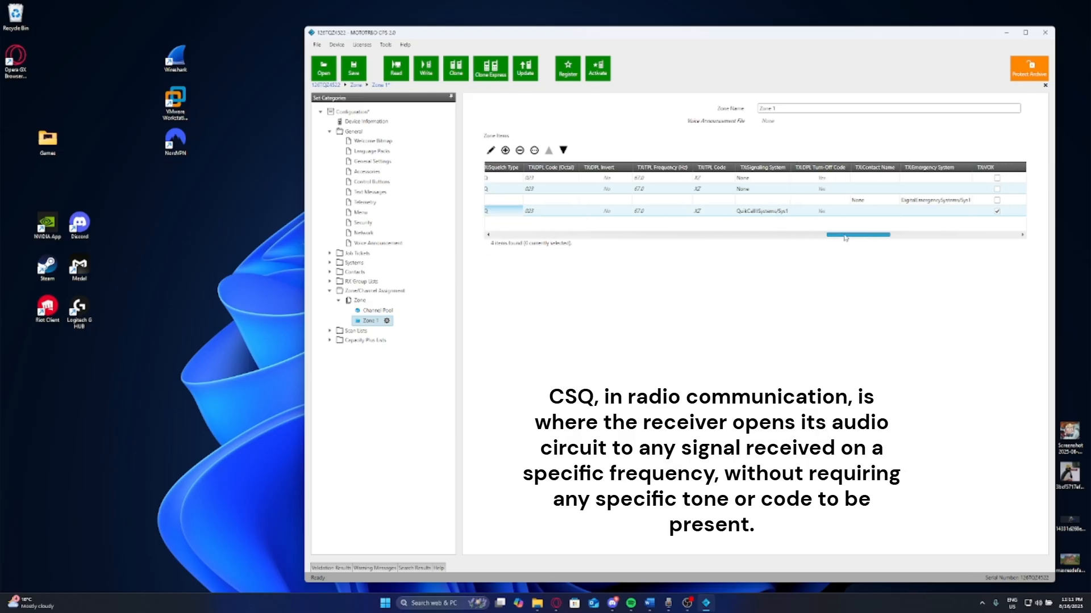
pyautogui.click(715, 210)
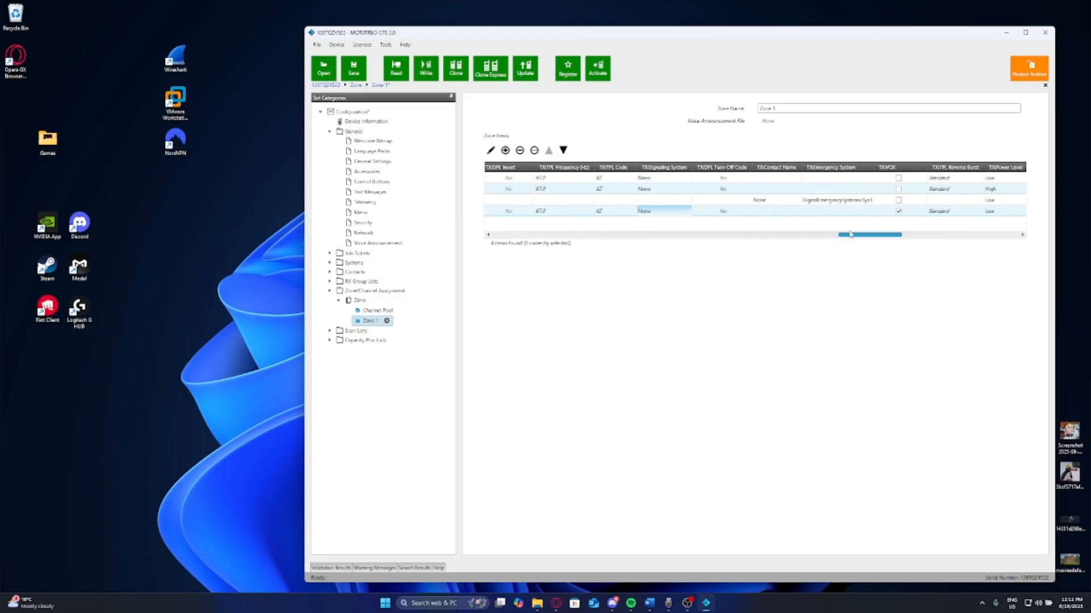
pyautogui.hscroll(3)
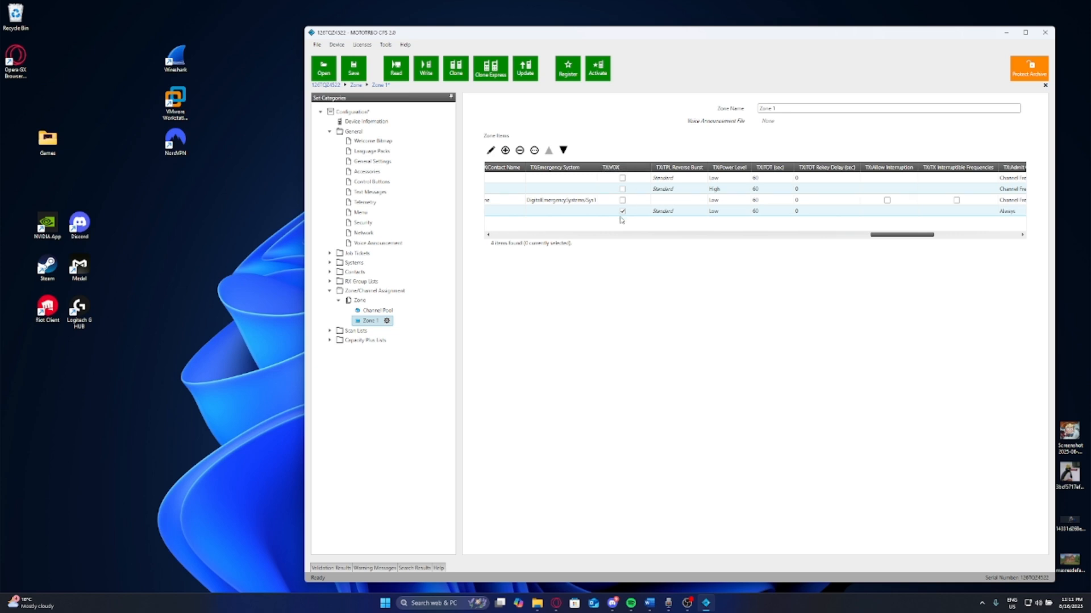
pyautogui.moveTo(620, 218)
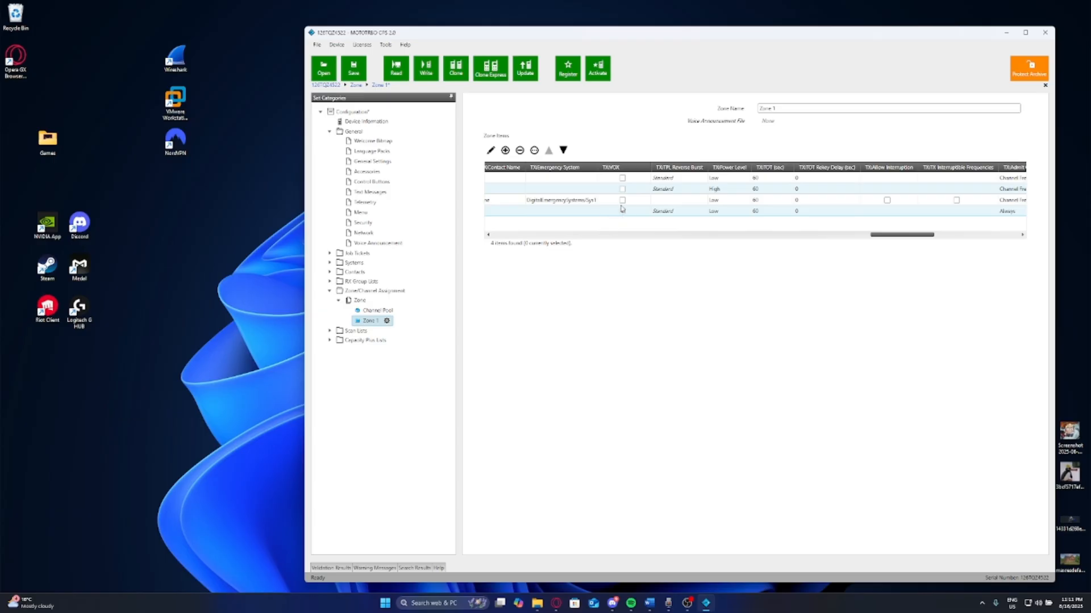
pyautogui.click(622, 210)
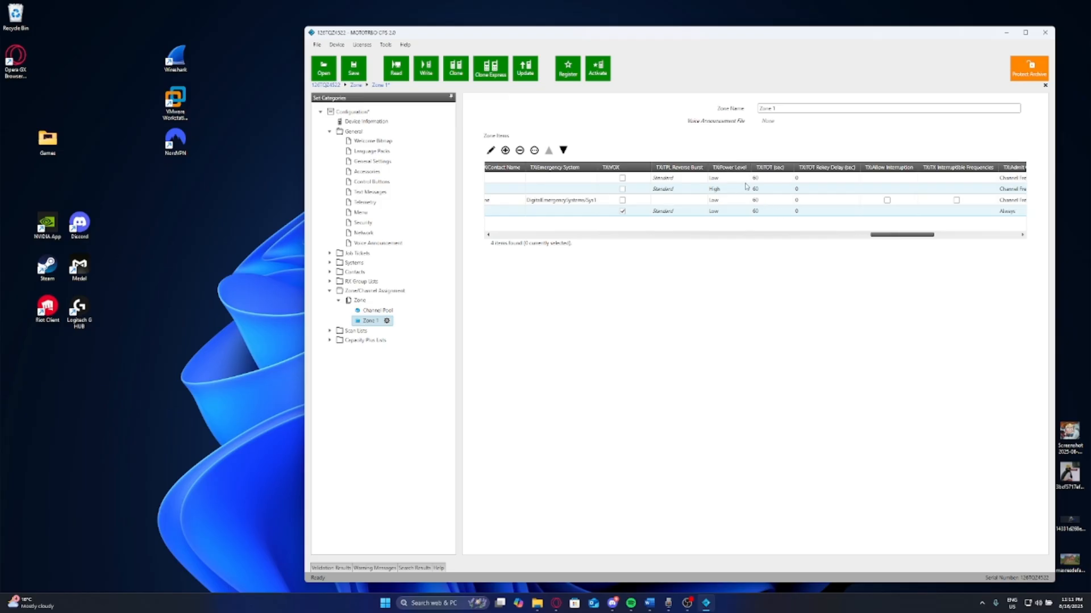
# - Change row 4's TX Power Level to High in the Zone 1 grid
pyautogui.click(745, 211)
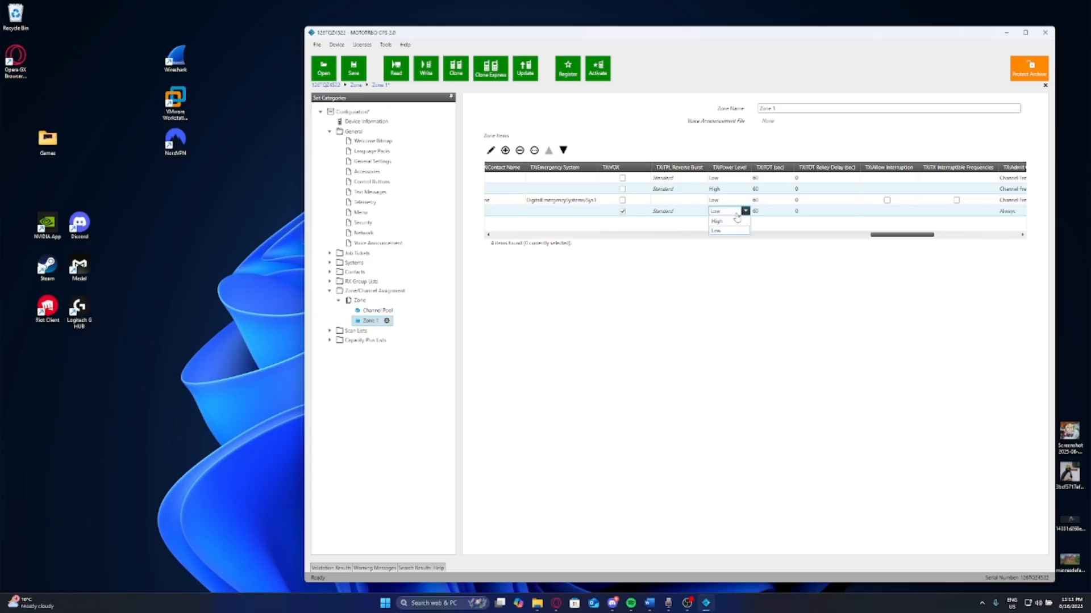
pyautogui.moveTo(736, 217)
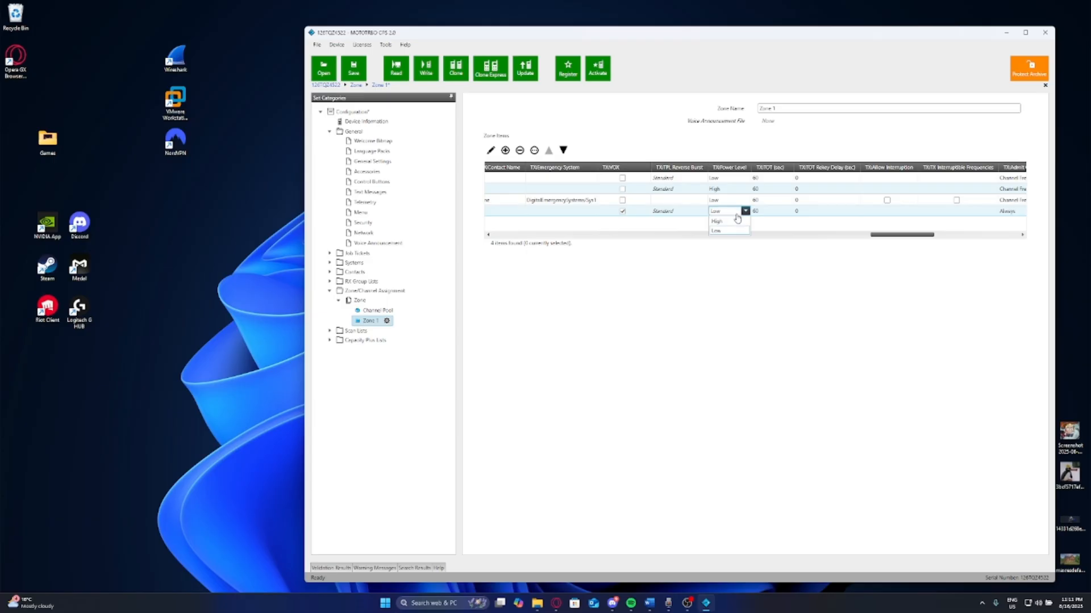
pyautogui.moveTo(716, 221)
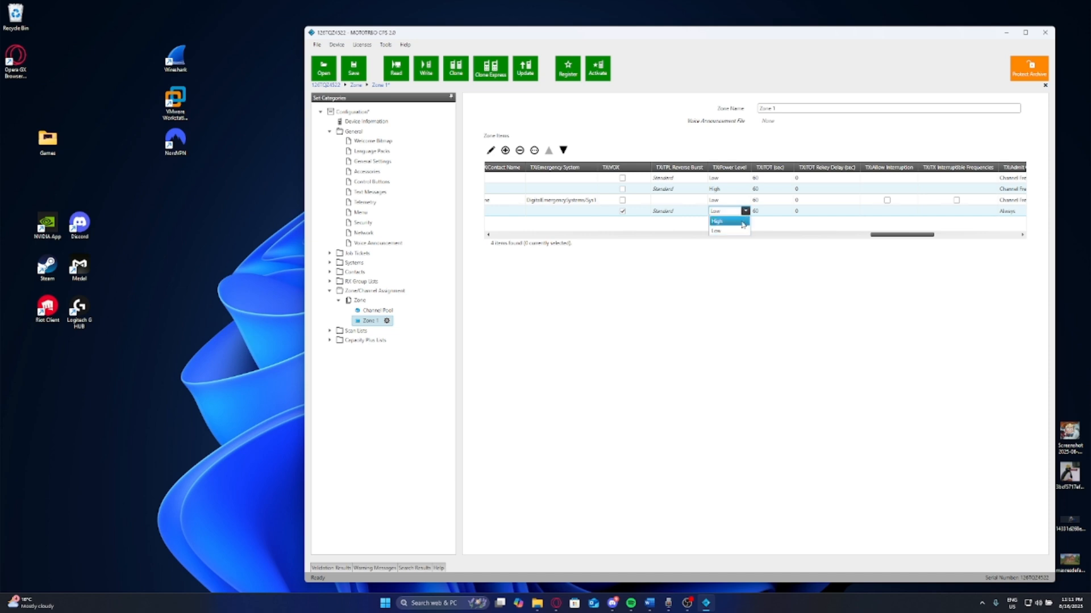
pyautogui.click(715, 231)
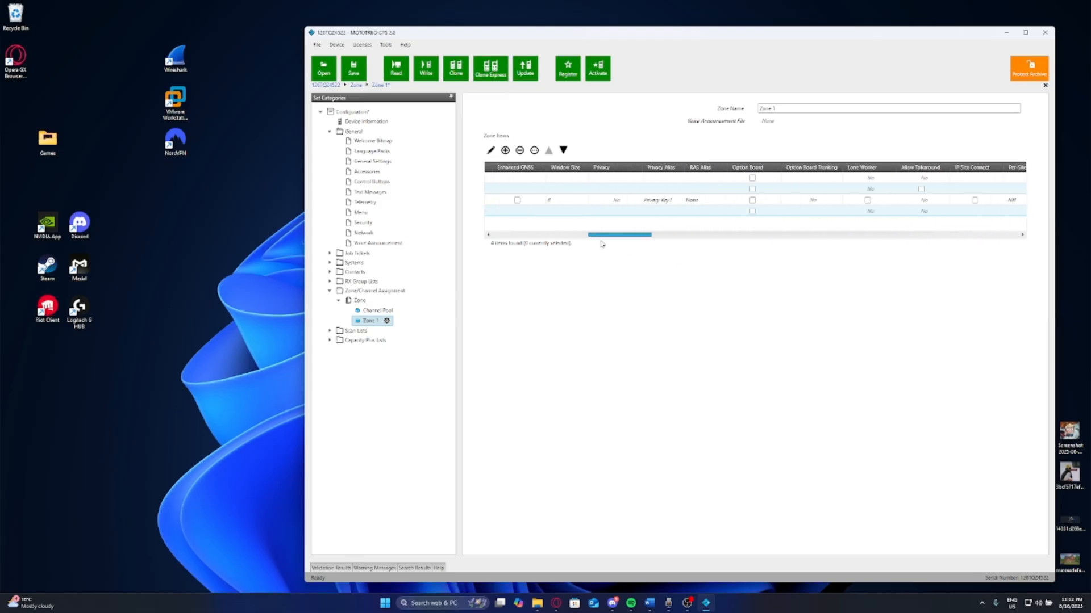
pyautogui.hscroll(-3)
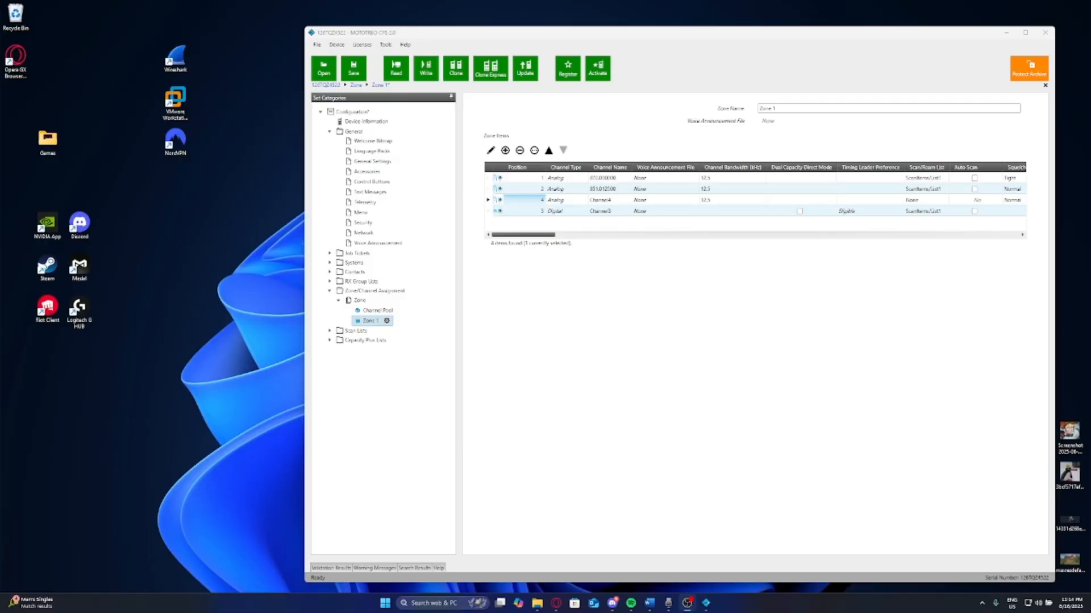
pyautogui.moveTo(366, 299)
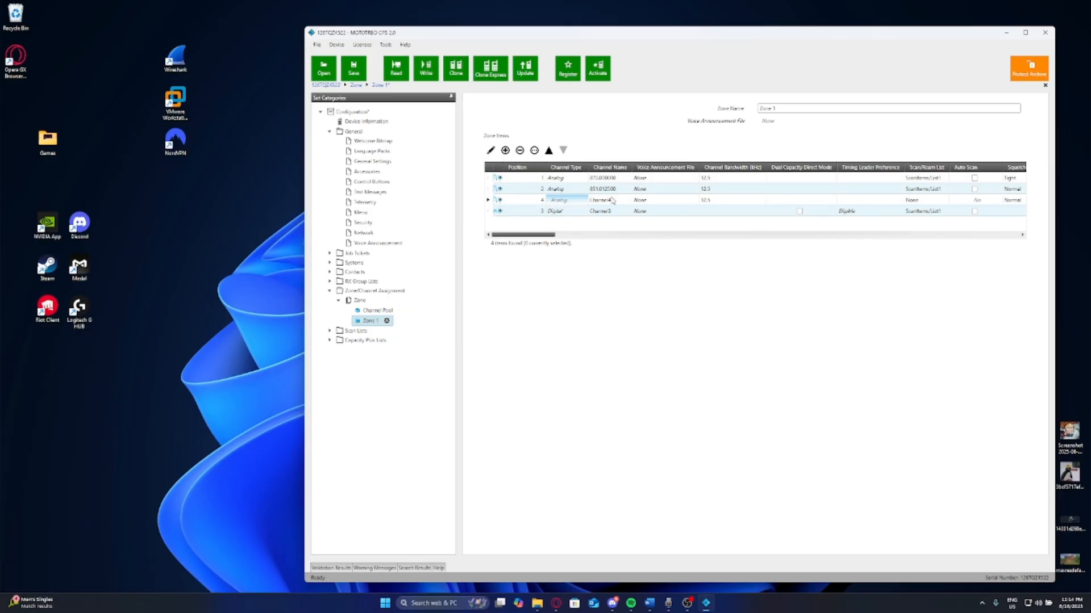
pyautogui.doubleClick(602, 199)
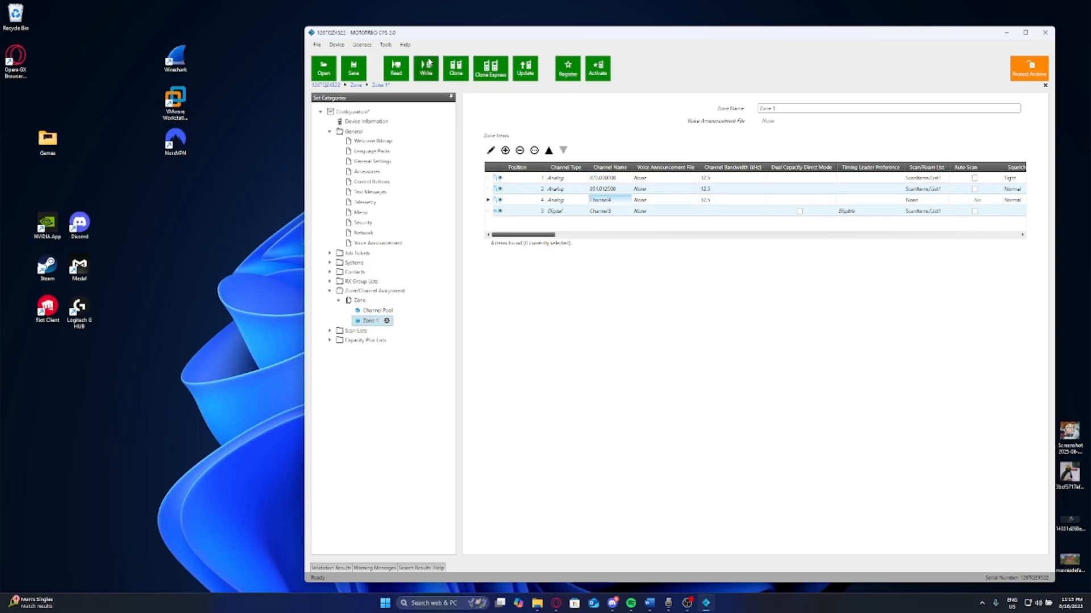
pyautogui.click(455, 67)
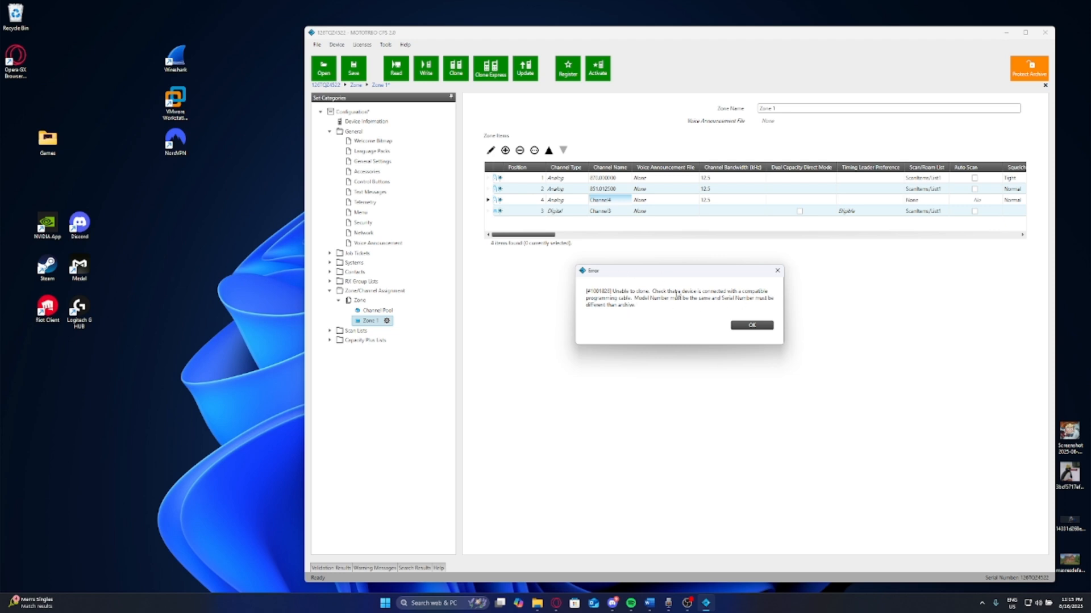
pyautogui.moveTo(728, 306)
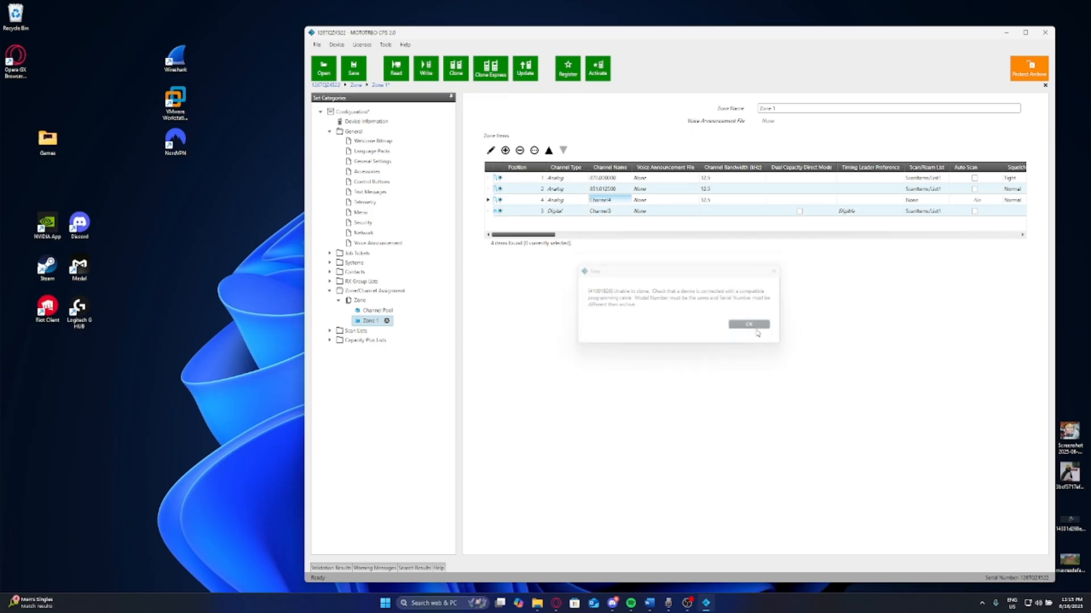
pyautogui.click(747, 324)
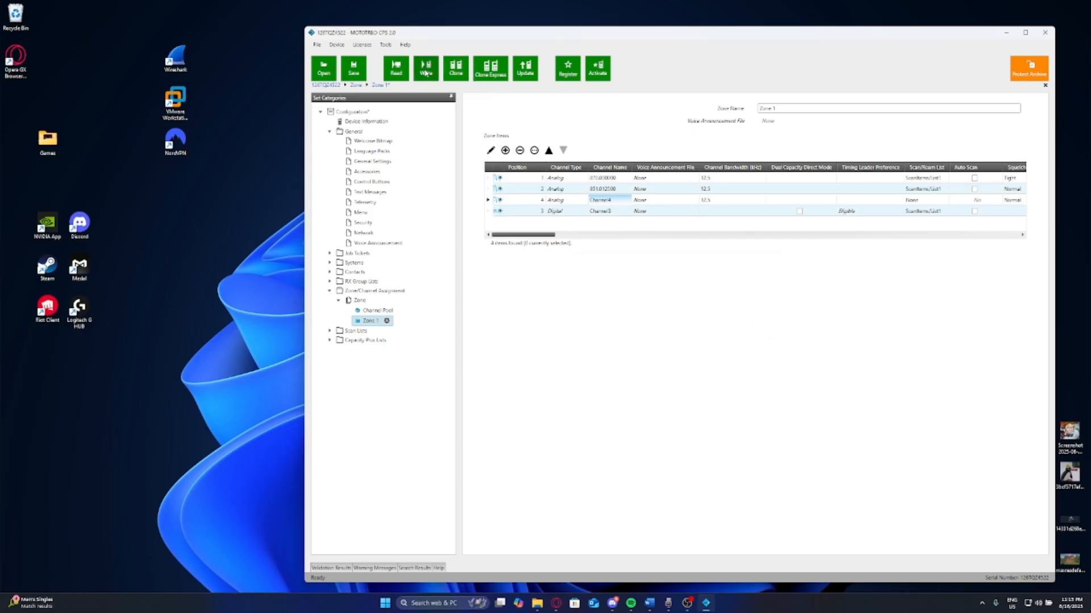
pyautogui.moveTo(425, 69)
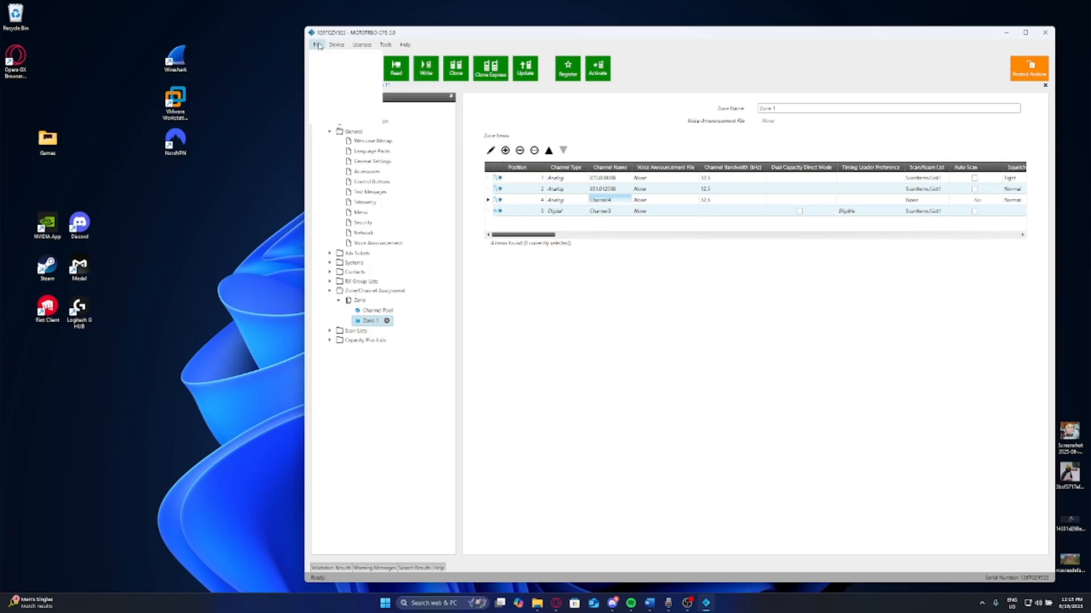
# - Save the codeplug as codeplug1234 on the Desktop using File > Save As
pyautogui.click(317, 44)
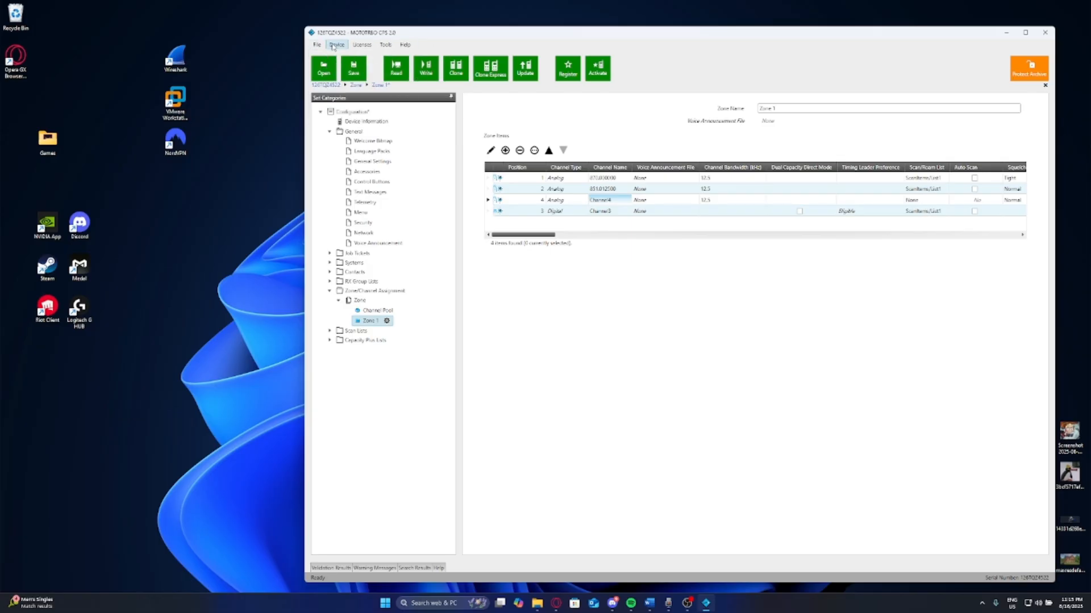
pyautogui.click(336, 44)
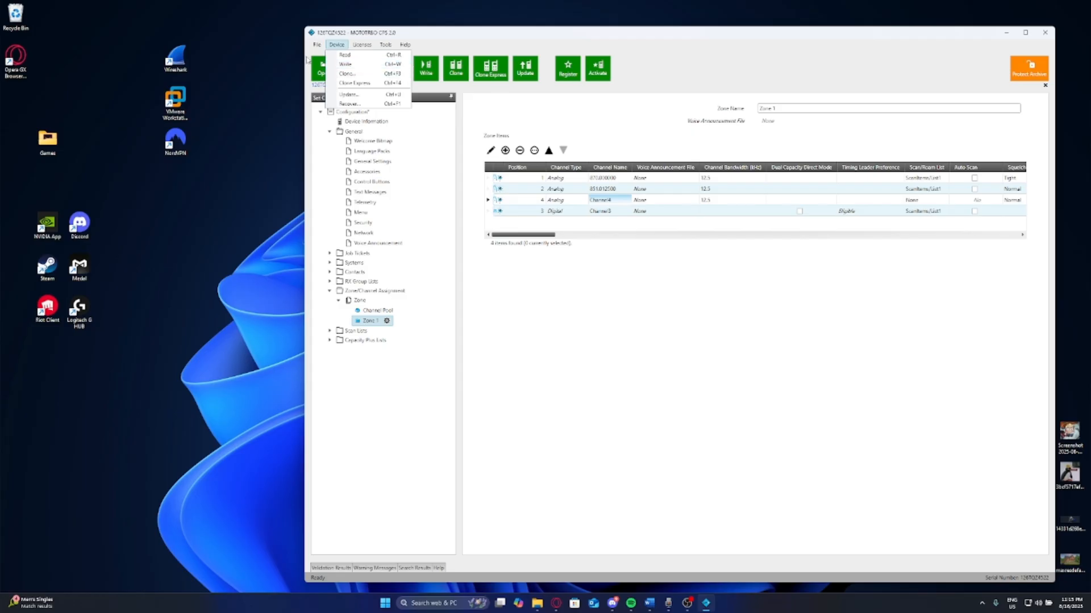
pyautogui.click(317, 44)
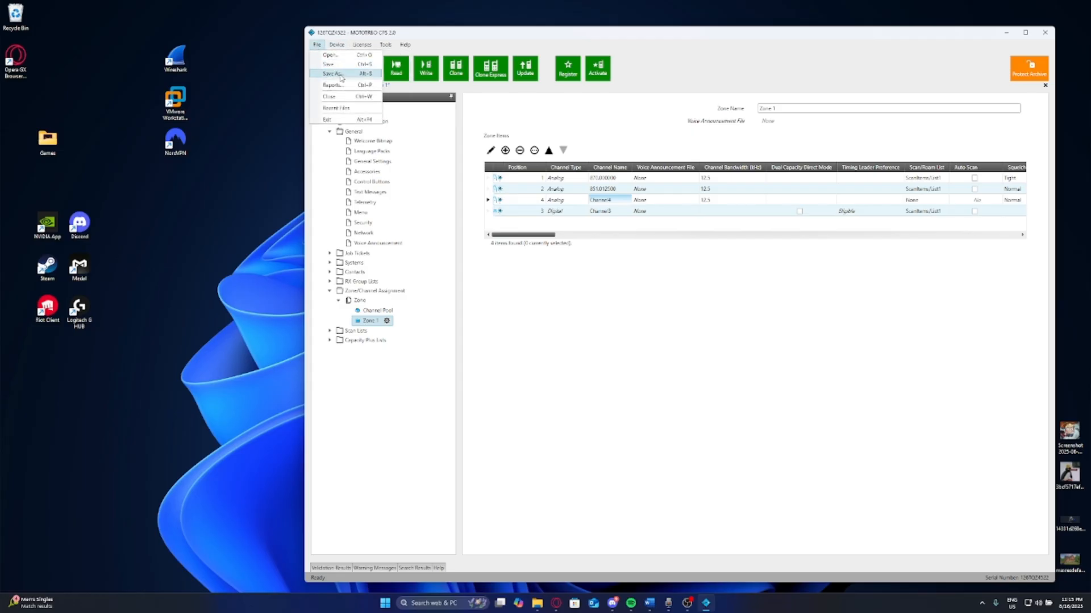
pyautogui.click(331, 74)
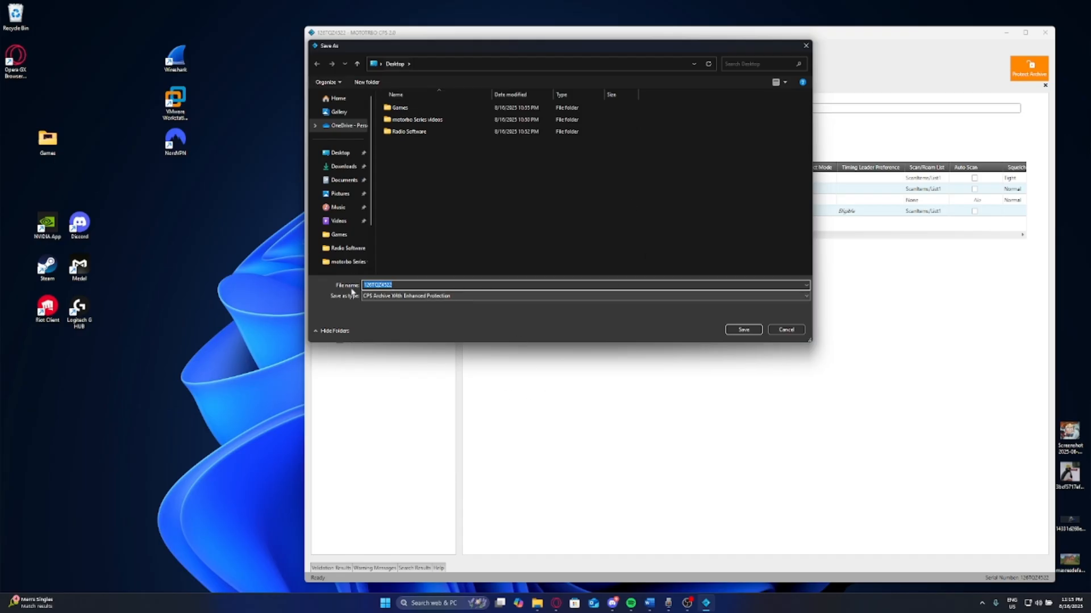
pyautogui.moveTo(610, 282)
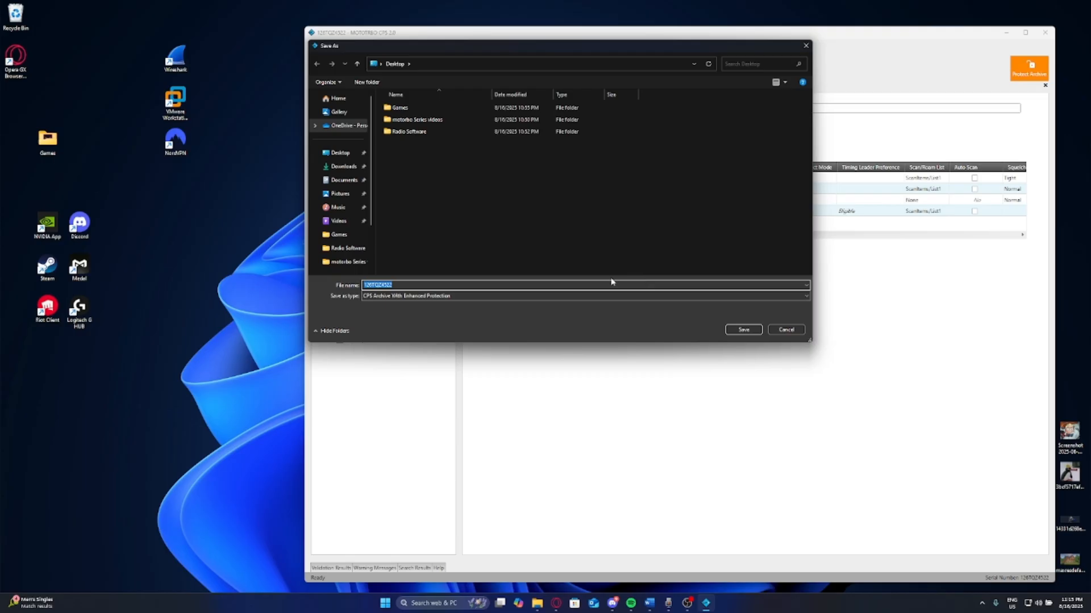
pyautogui.moveTo(604, 340)
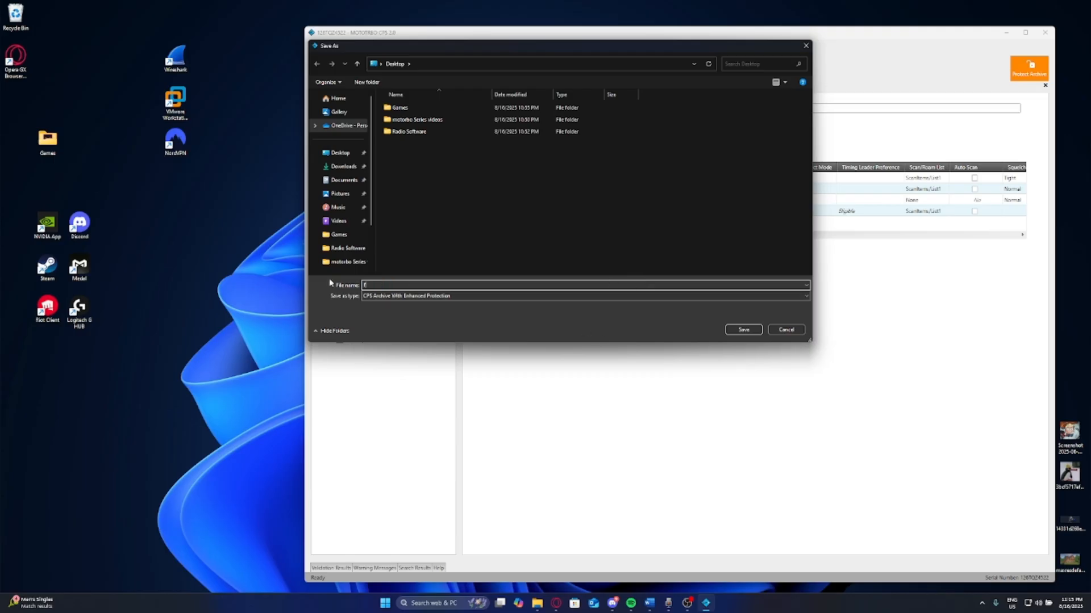
pyautogui.write('codeg')
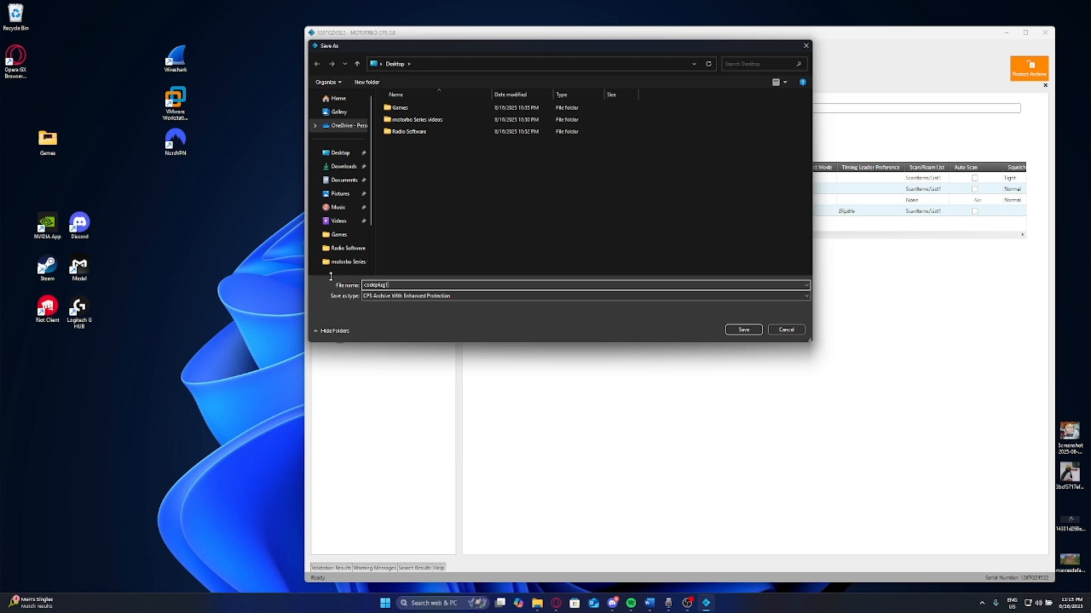
pyautogui.write('234')
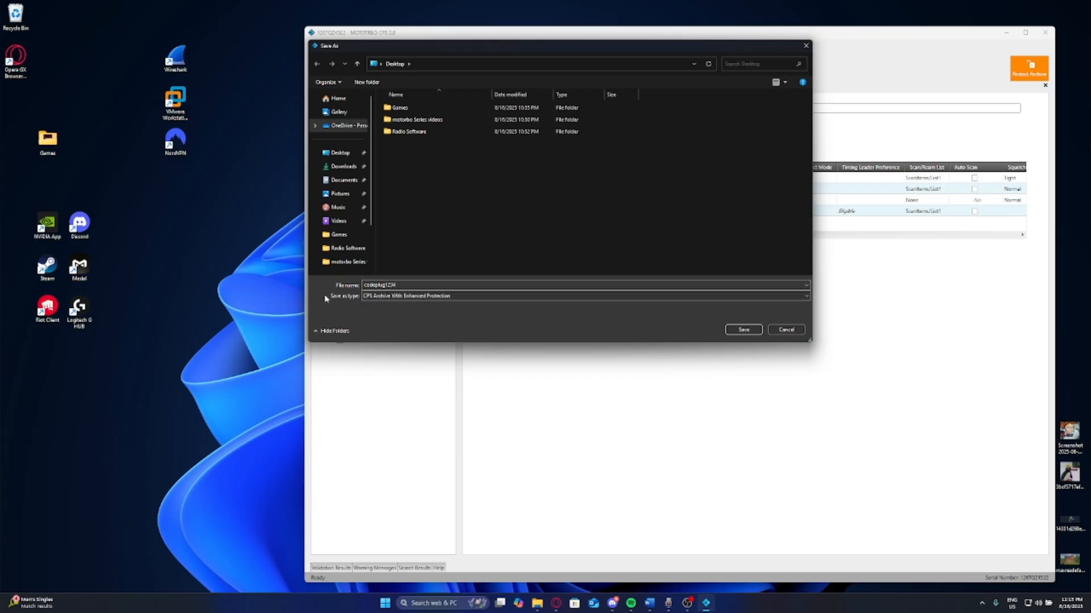
pyautogui.click(743, 329)
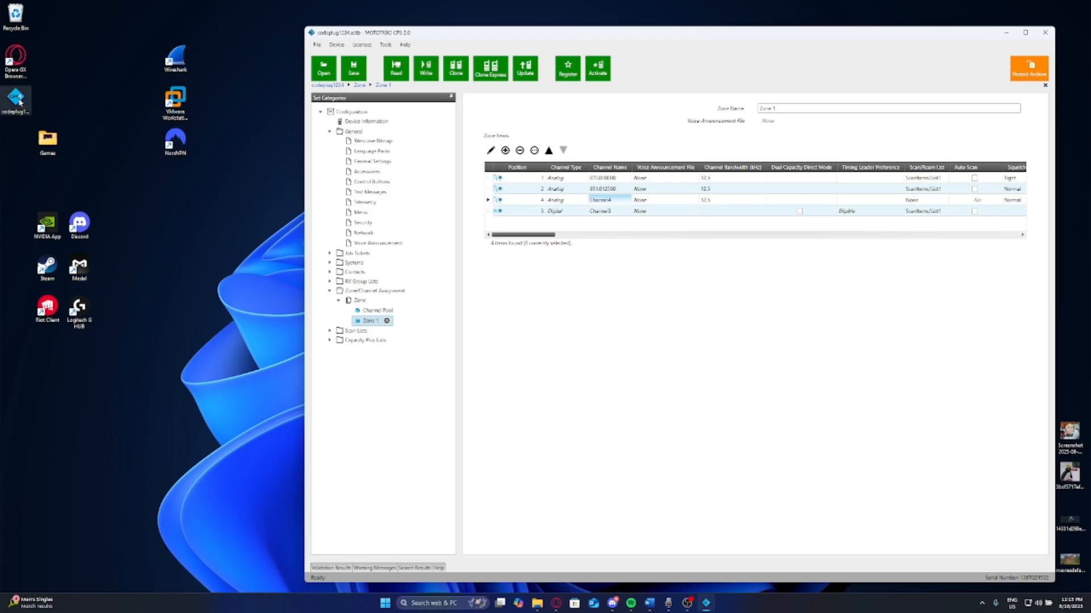
# - Drag the codeplug1234 icon from the left column to the desktop centre
pyautogui.moveTo(16, 102); pyautogui.dragTo(239, 270)
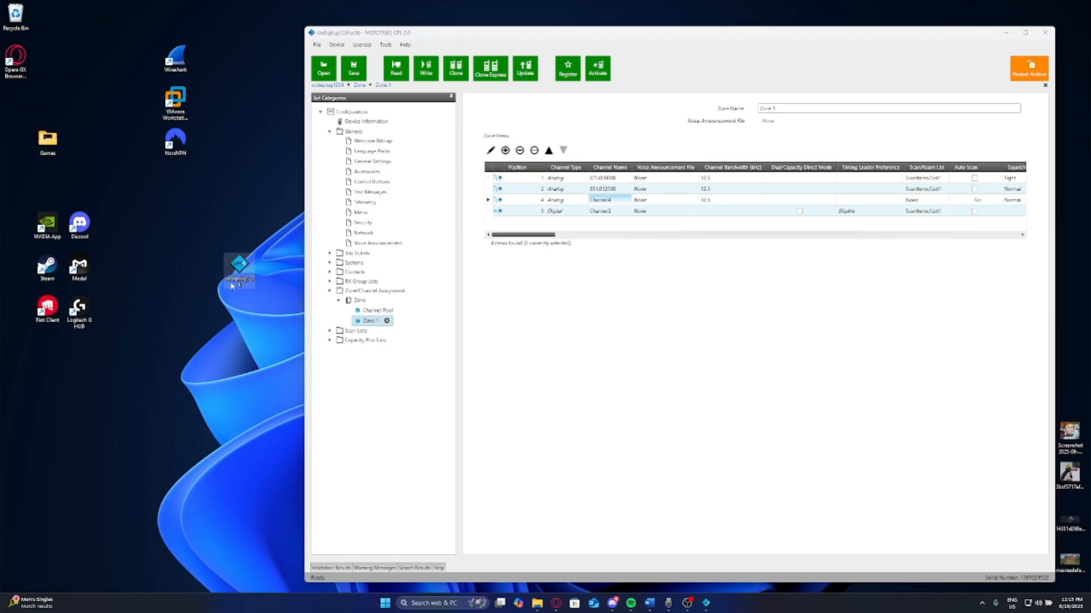
pyautogui.click(372, 140)
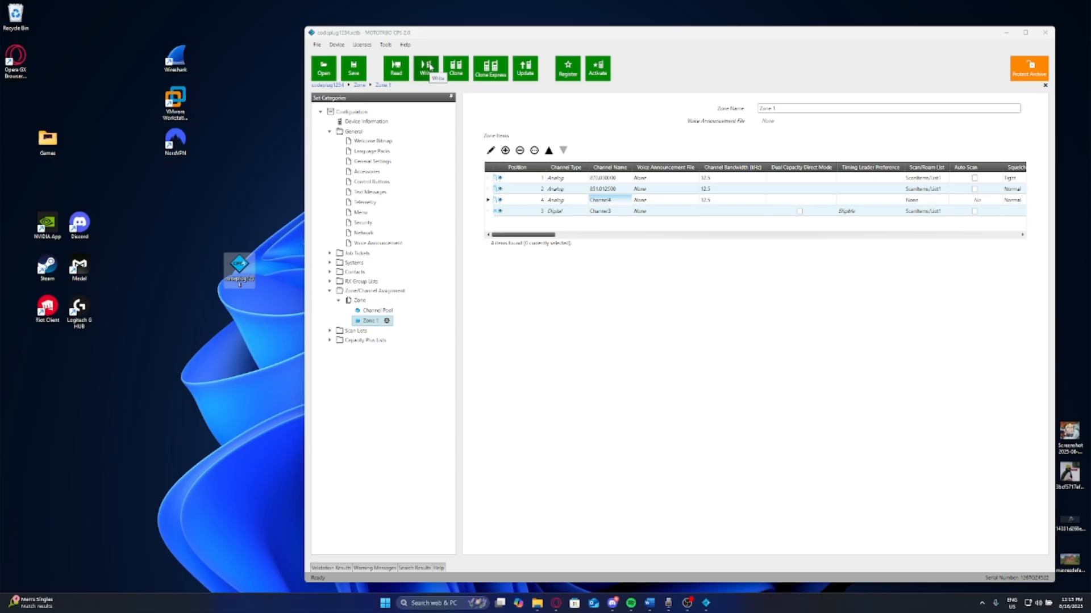
# - Write the codeplug to the connected radio and dismiss the successful Write Status message
pyautogui.click(425, 68)
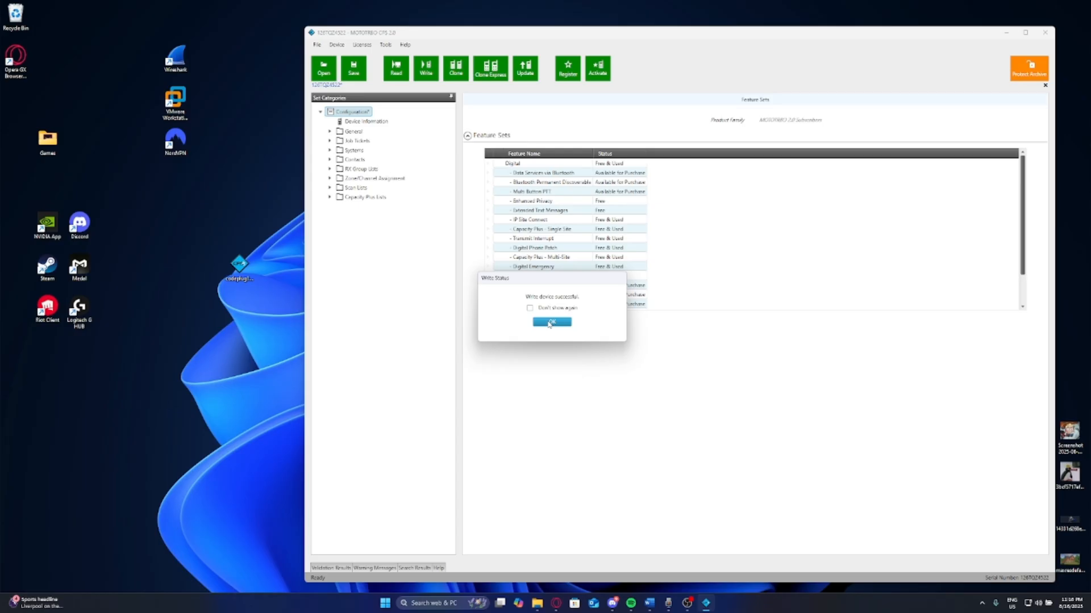
pyautogui.click(551, 322)
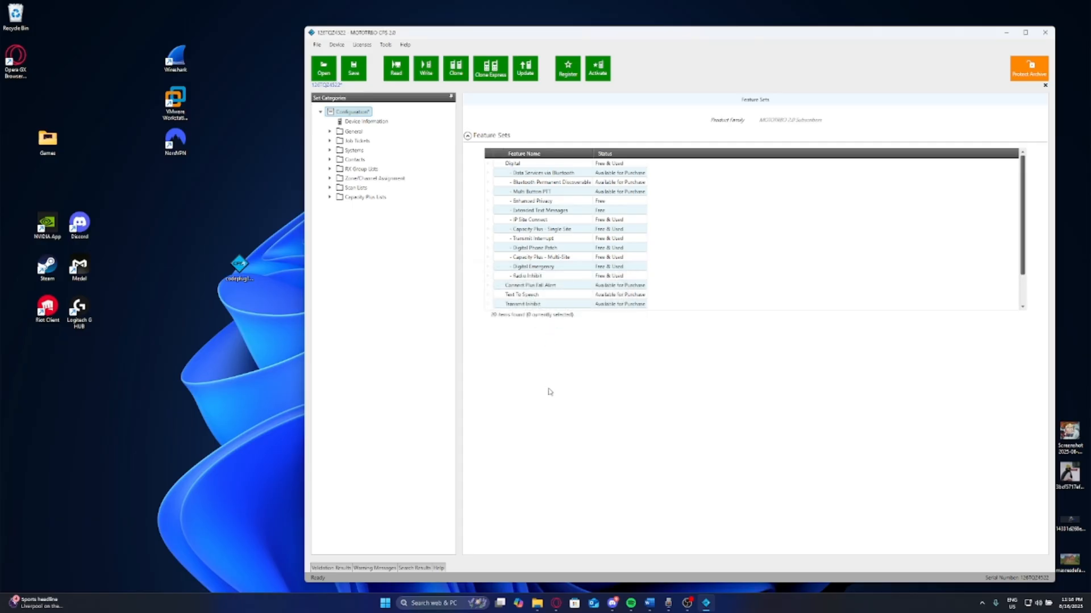